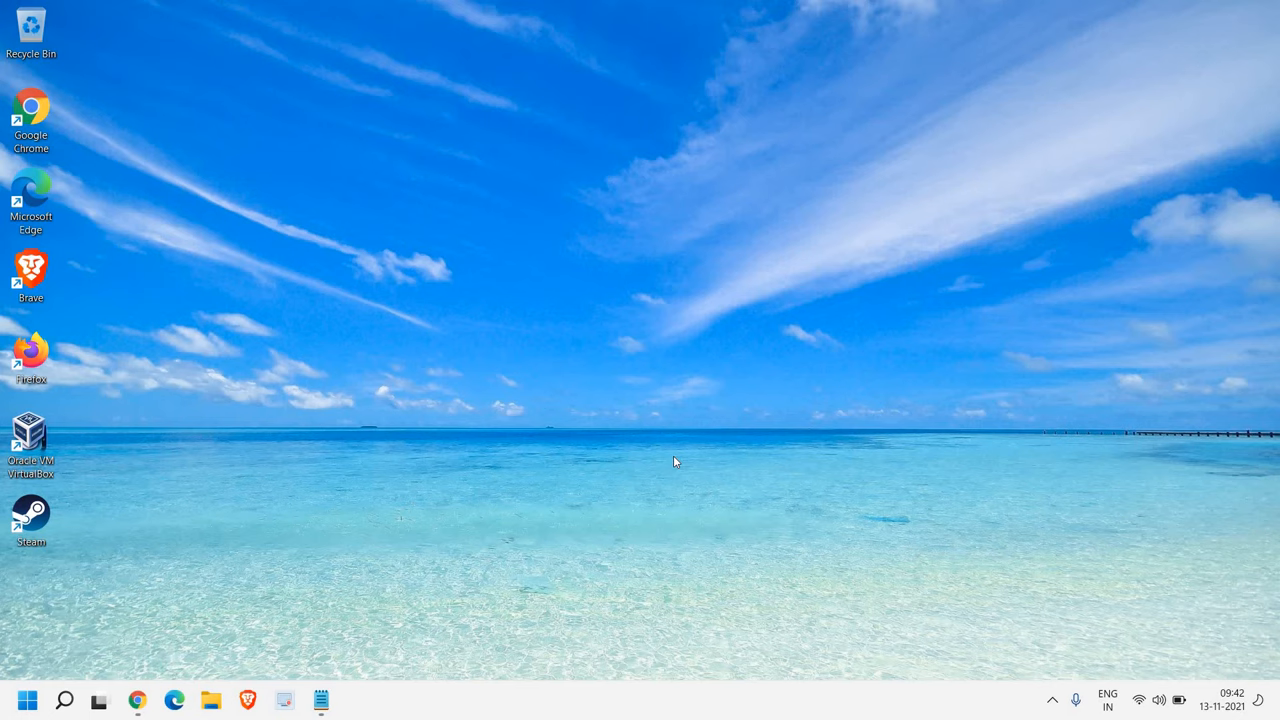
mouse_move(28, 700)
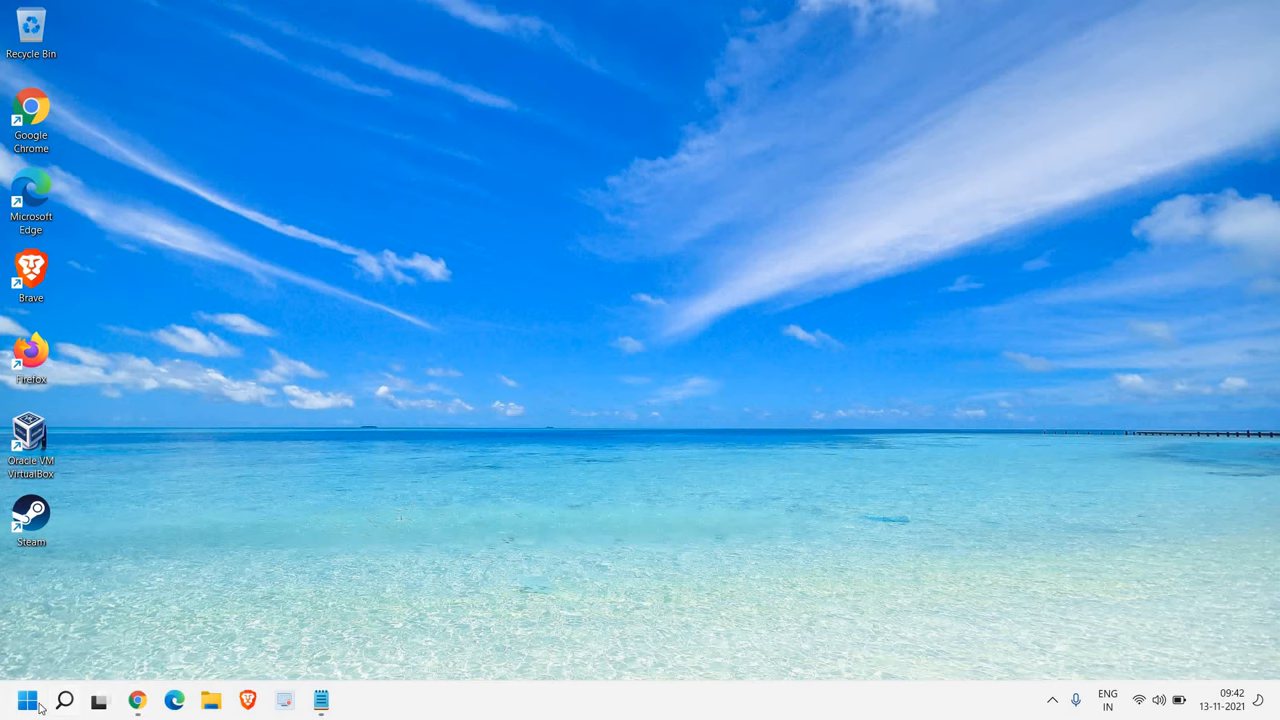
Launch Device Manager from the Start button's quick-link menu.
right_click(27, 700)
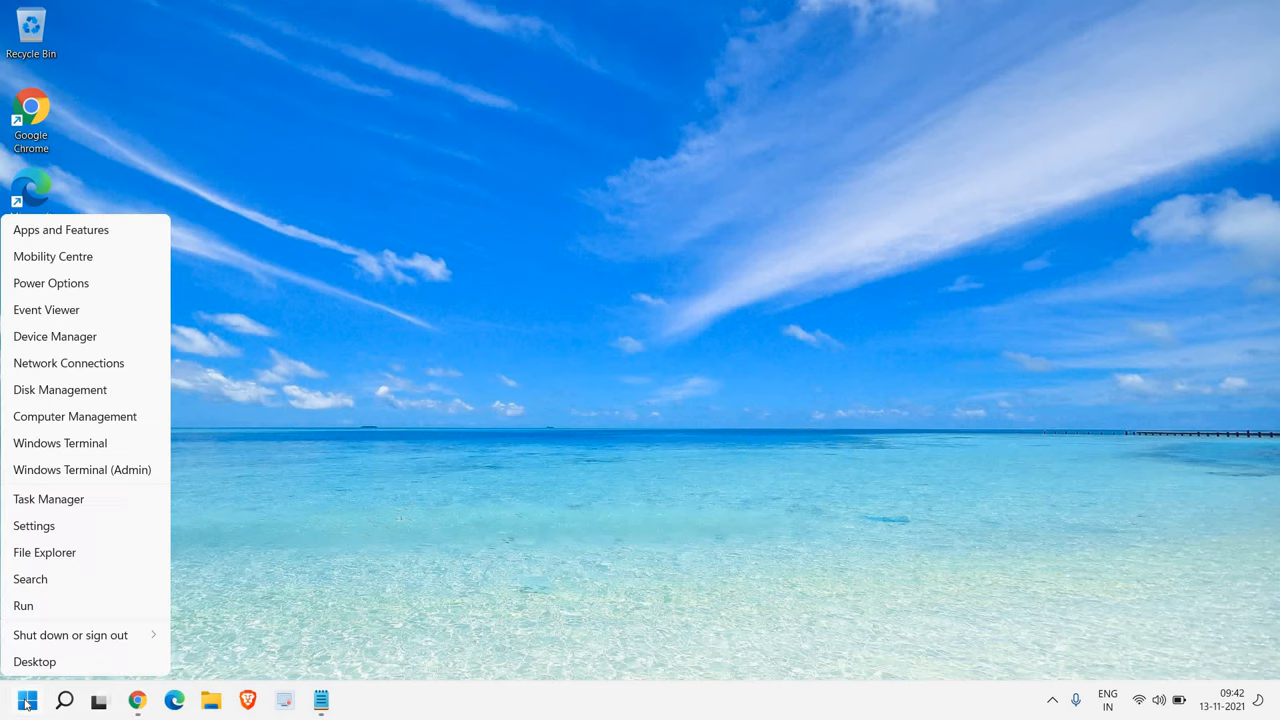
click(512, 390)
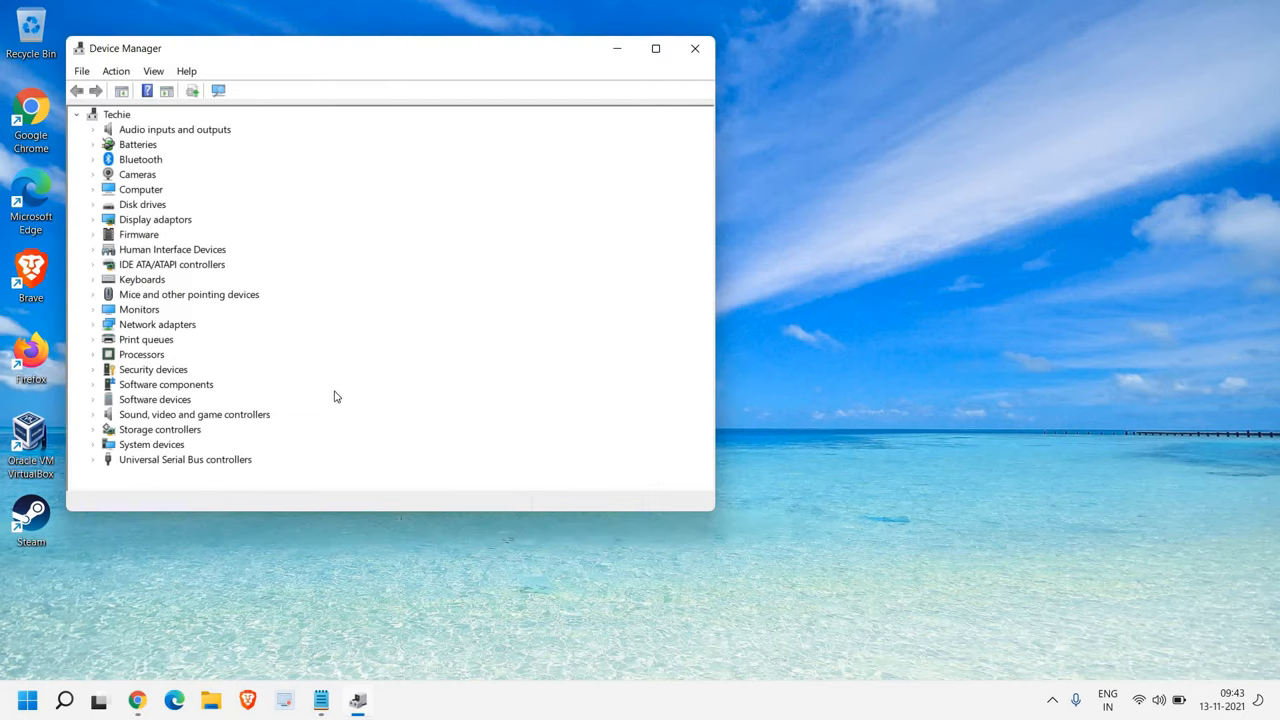
mouse_move(131, 466)
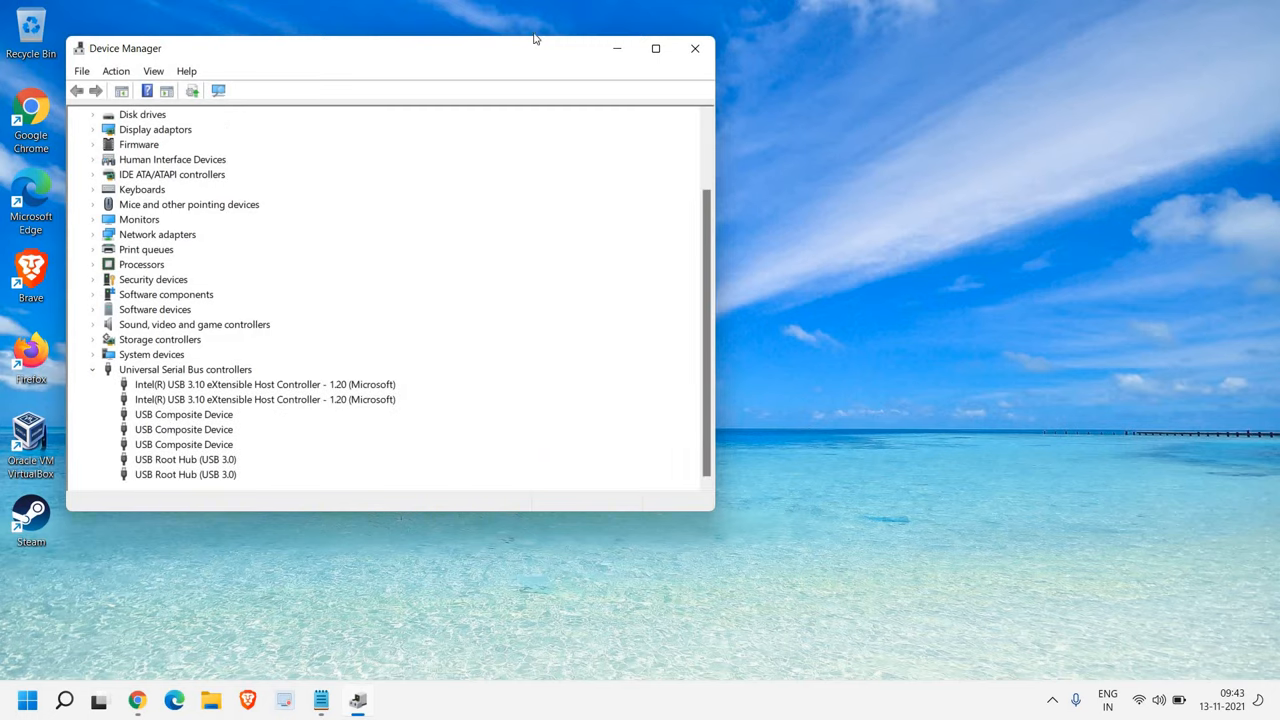
Maximize Device Manager and clear 'Allow the computer to turn off this device' for the first Intel USB 3.10 controller.
click(656, 48)
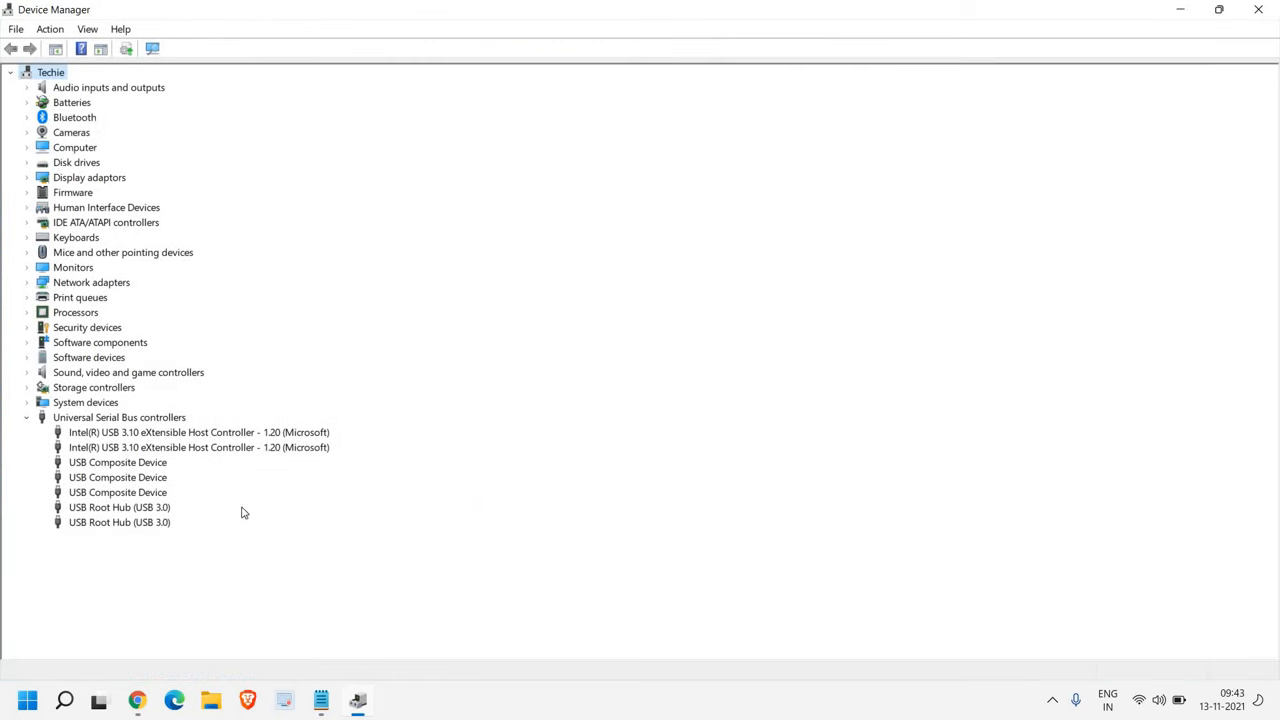
mouse_move(118, 473)
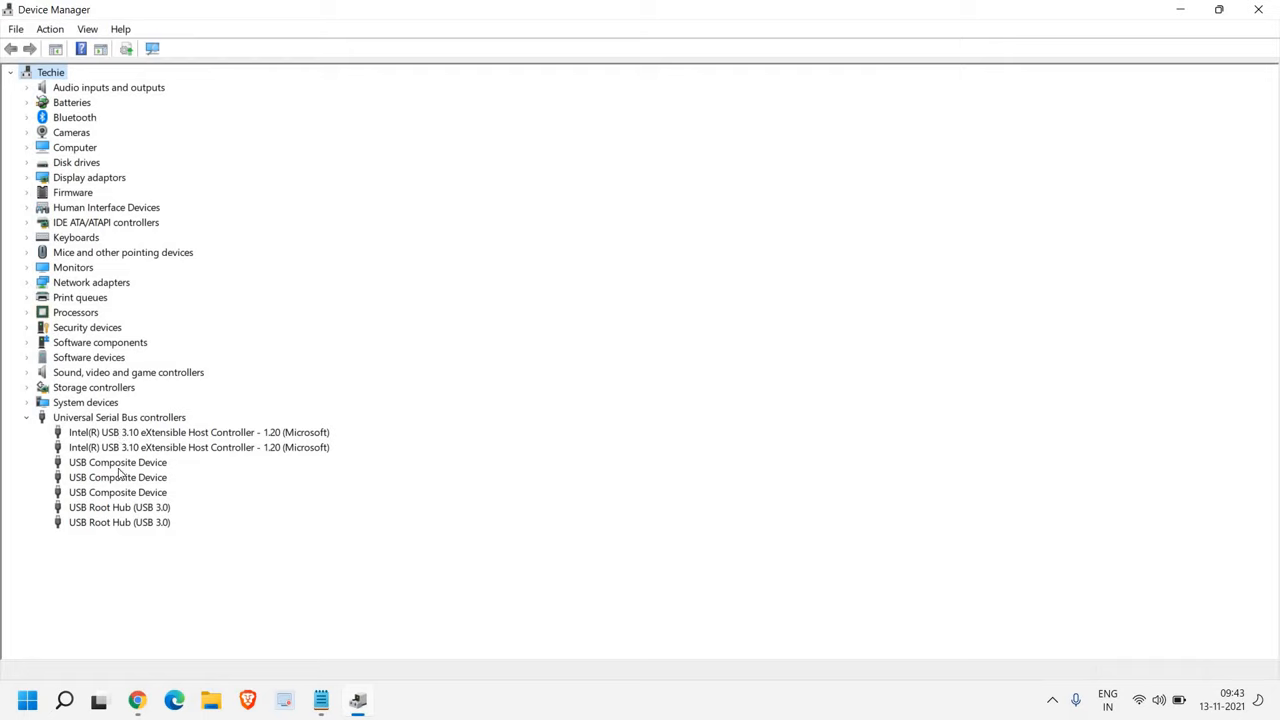
mouse_move(127, 533)
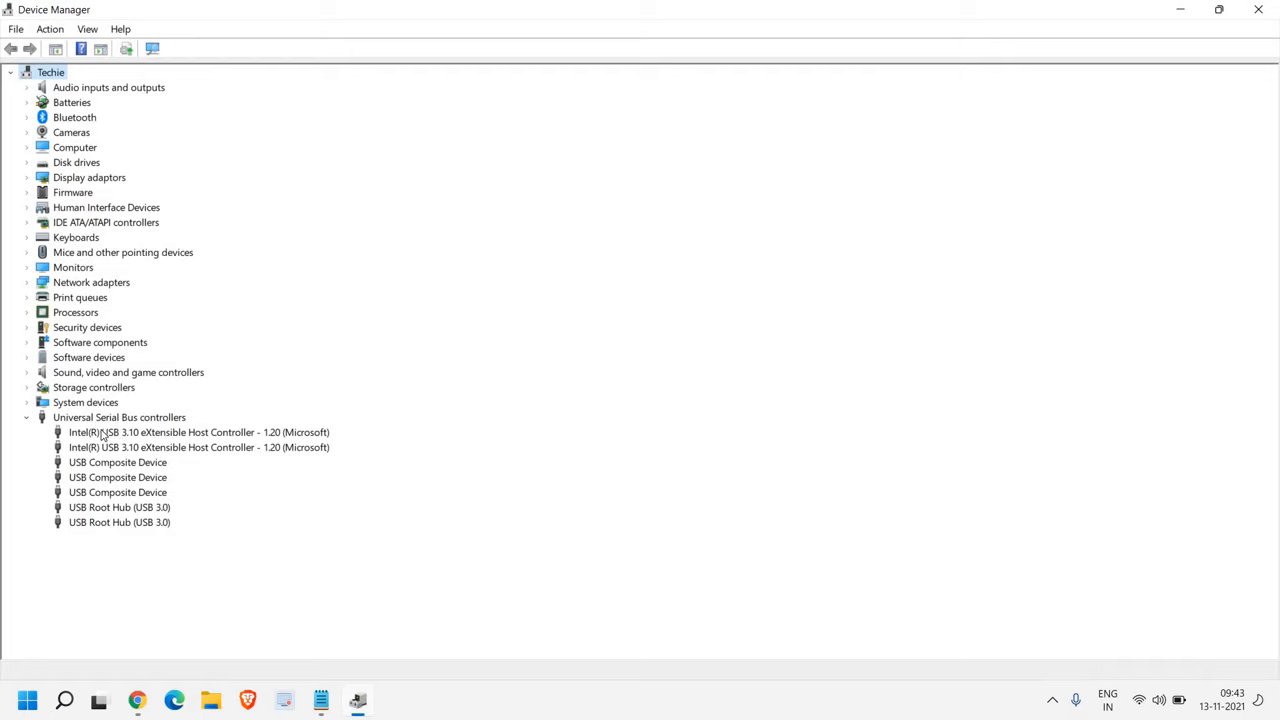
double_click(198, 432)
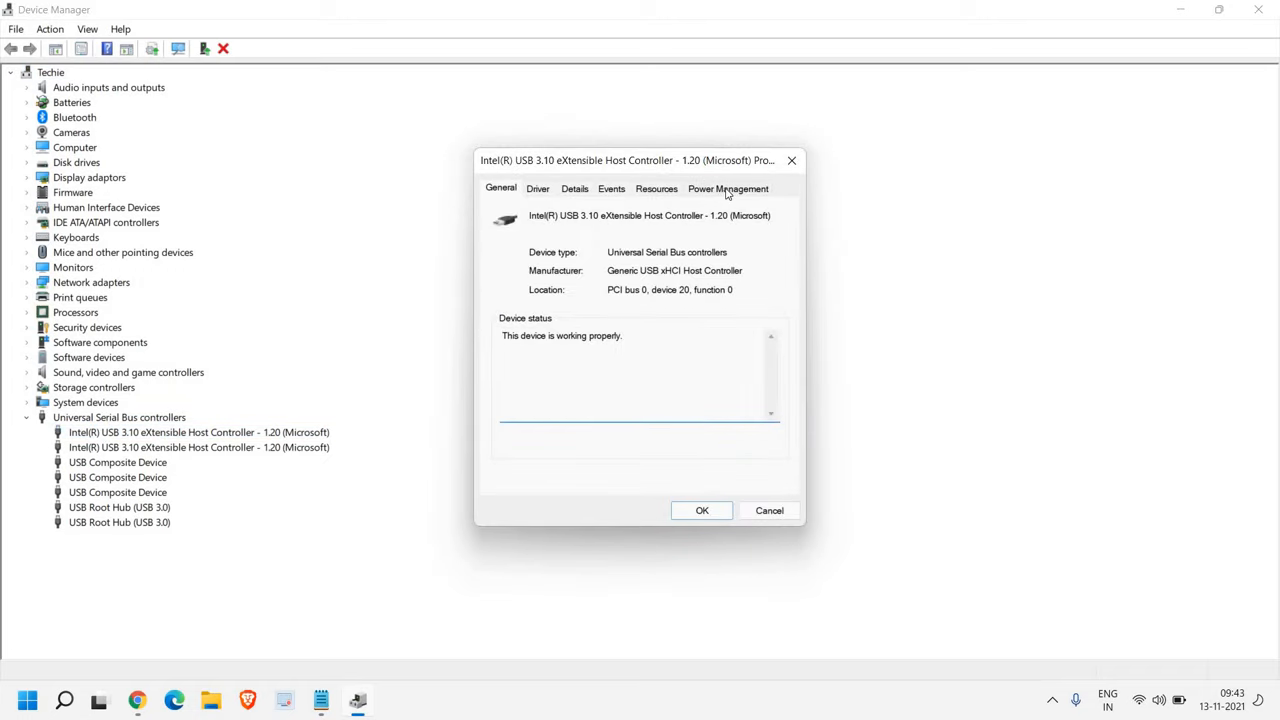
click(728, 188)
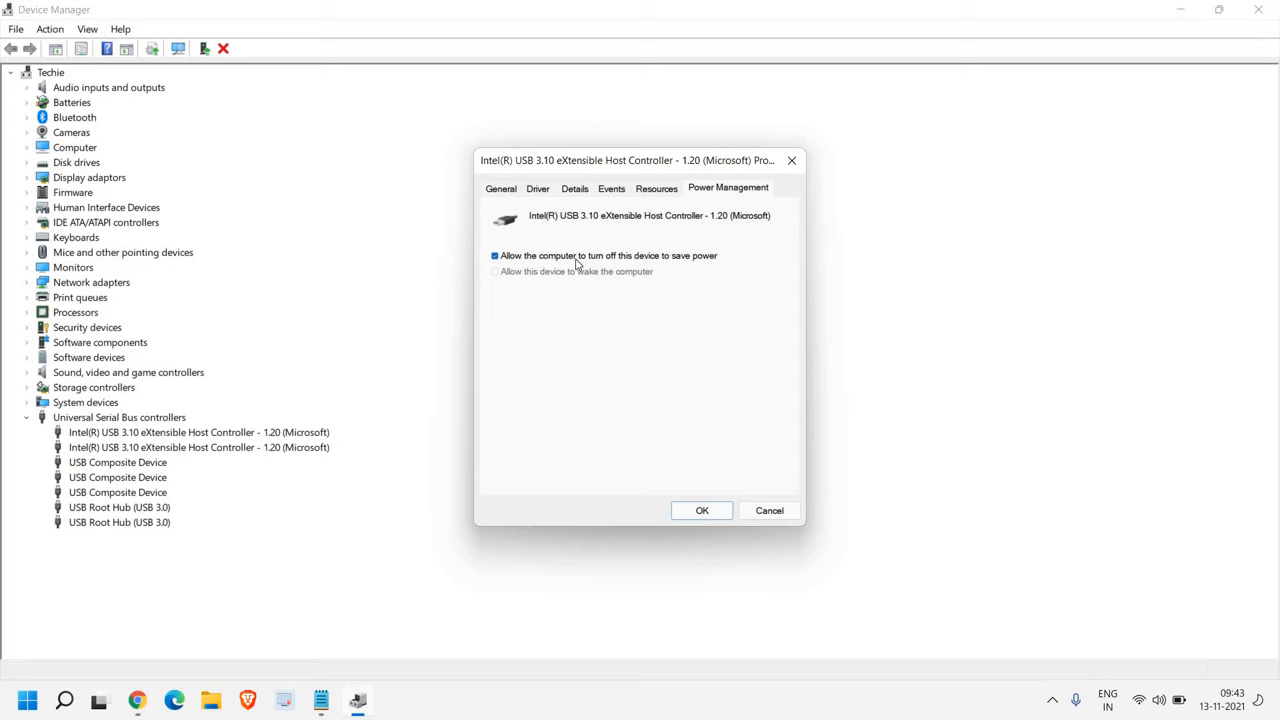
mouse_move(578, 275)
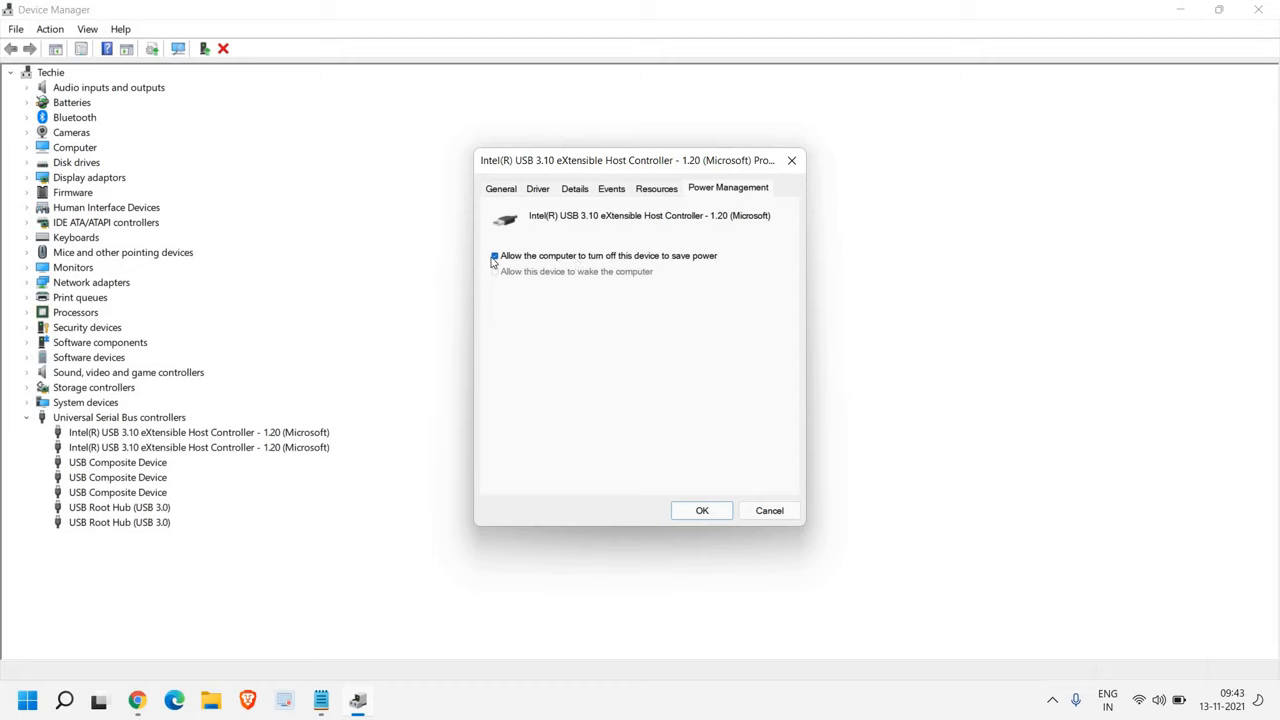
click(494, 256)
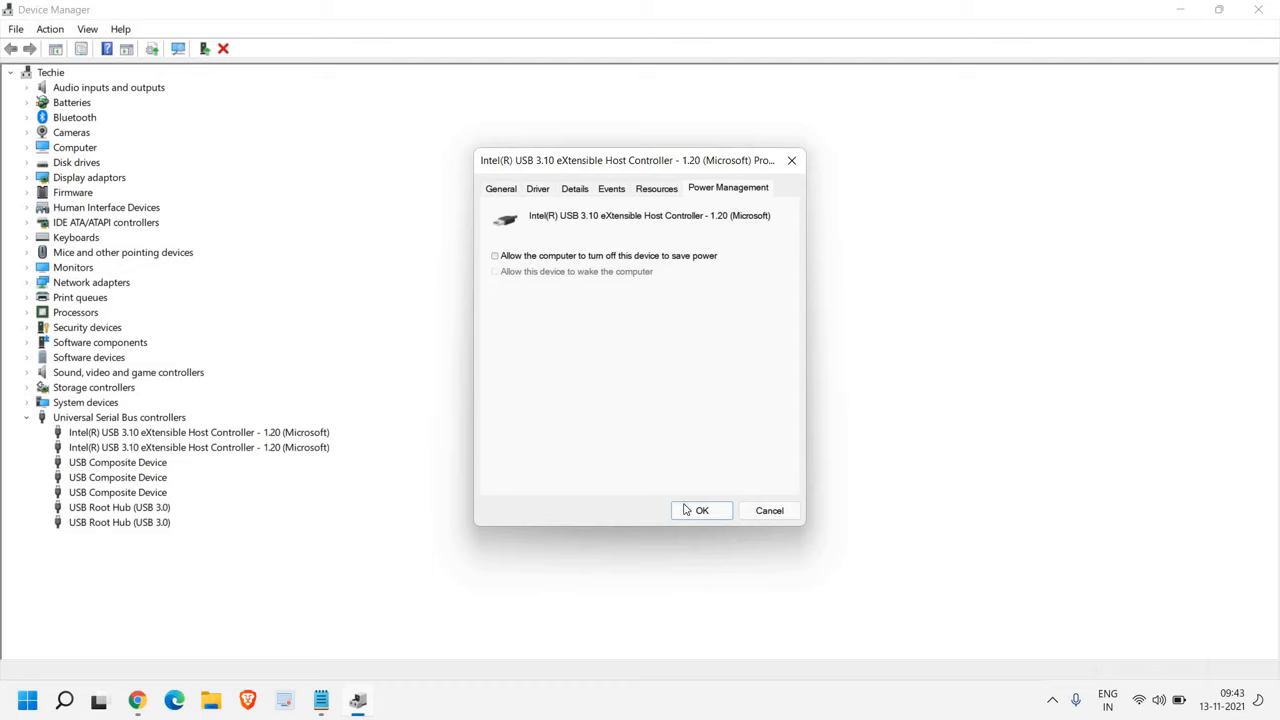
click(701, 510)
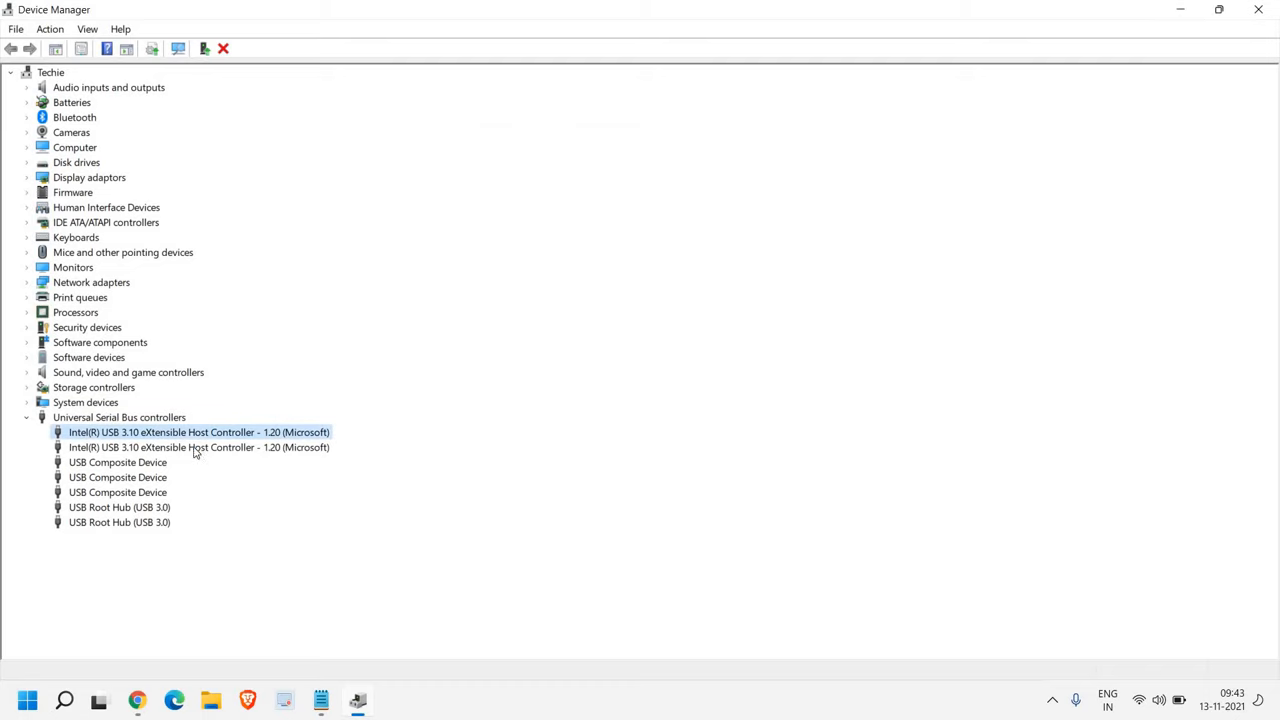
Inspect the second Intel controller and both USB Composite Devices, then open USB Root Hub (USB 3.0) properties.
double_click(198, 432)
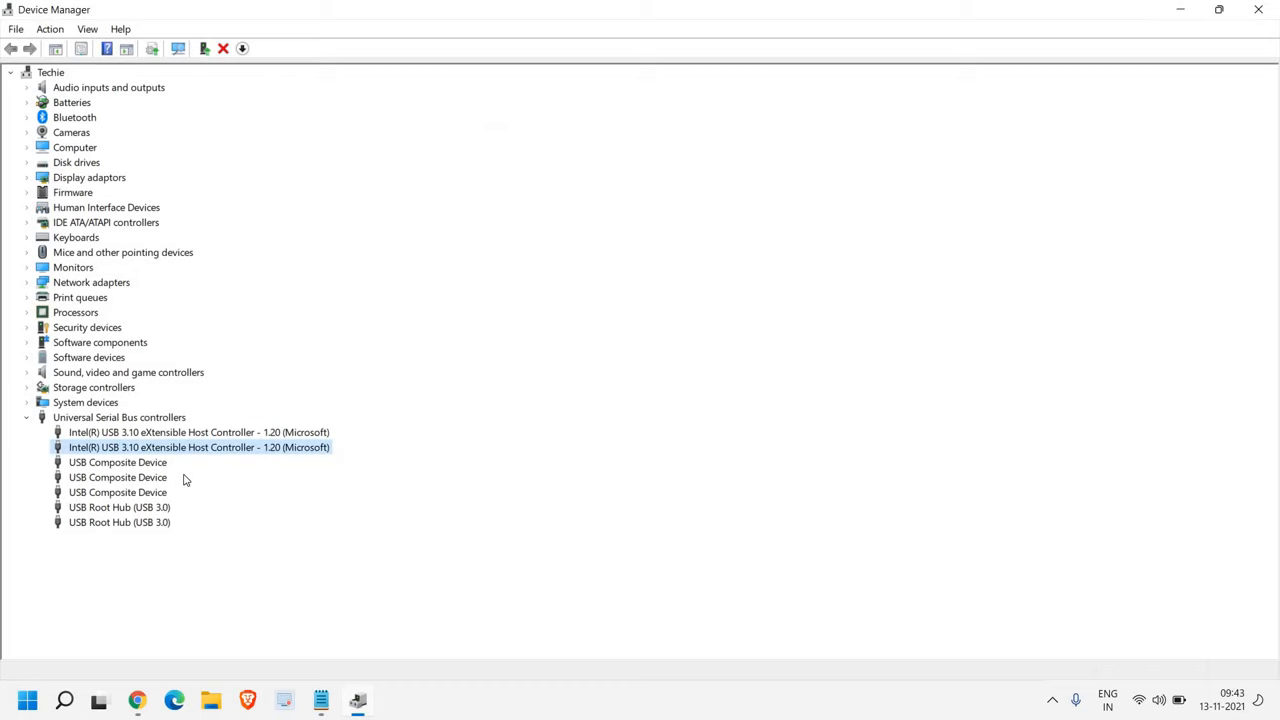
double_click(117, 462)
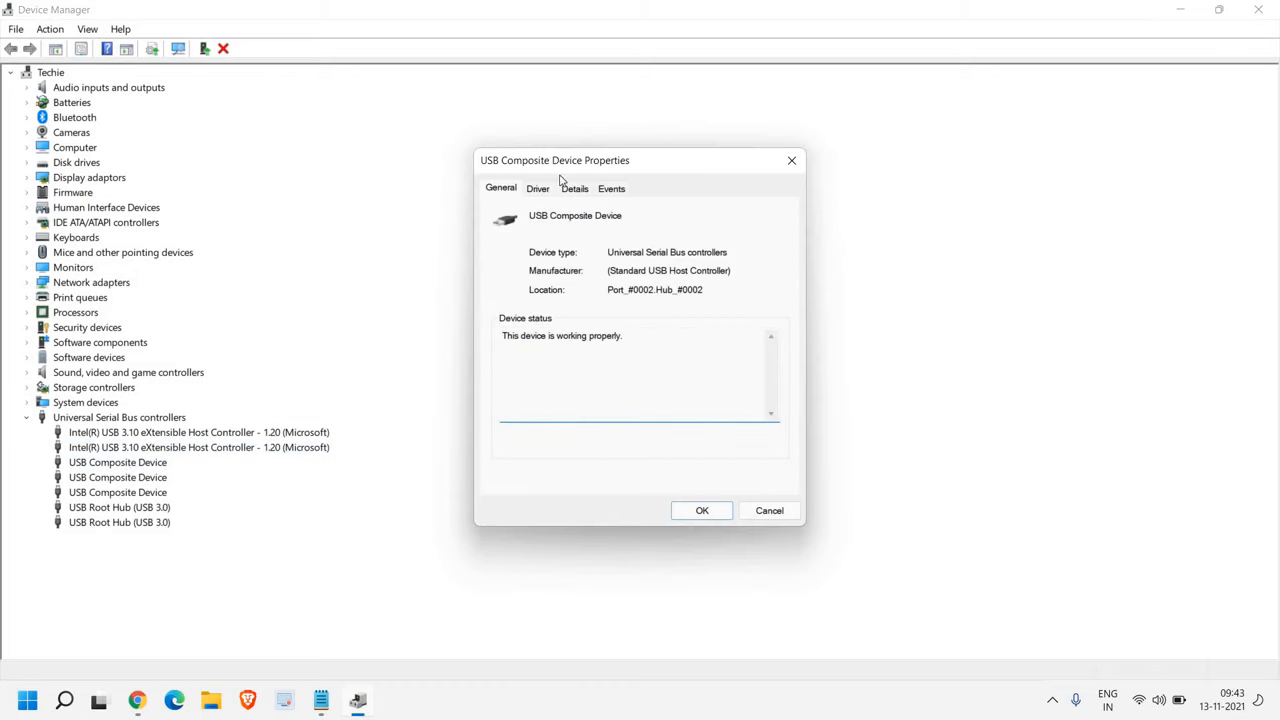
click(701, 510)
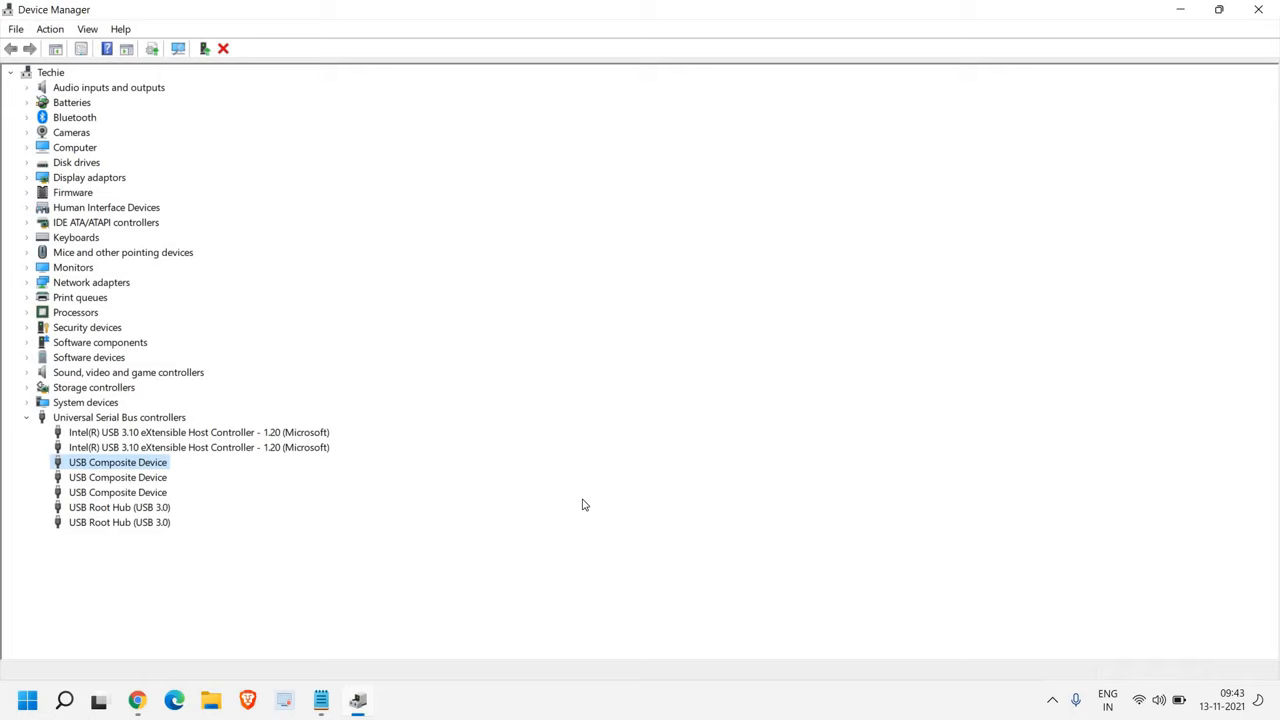
double_click(117, 462)
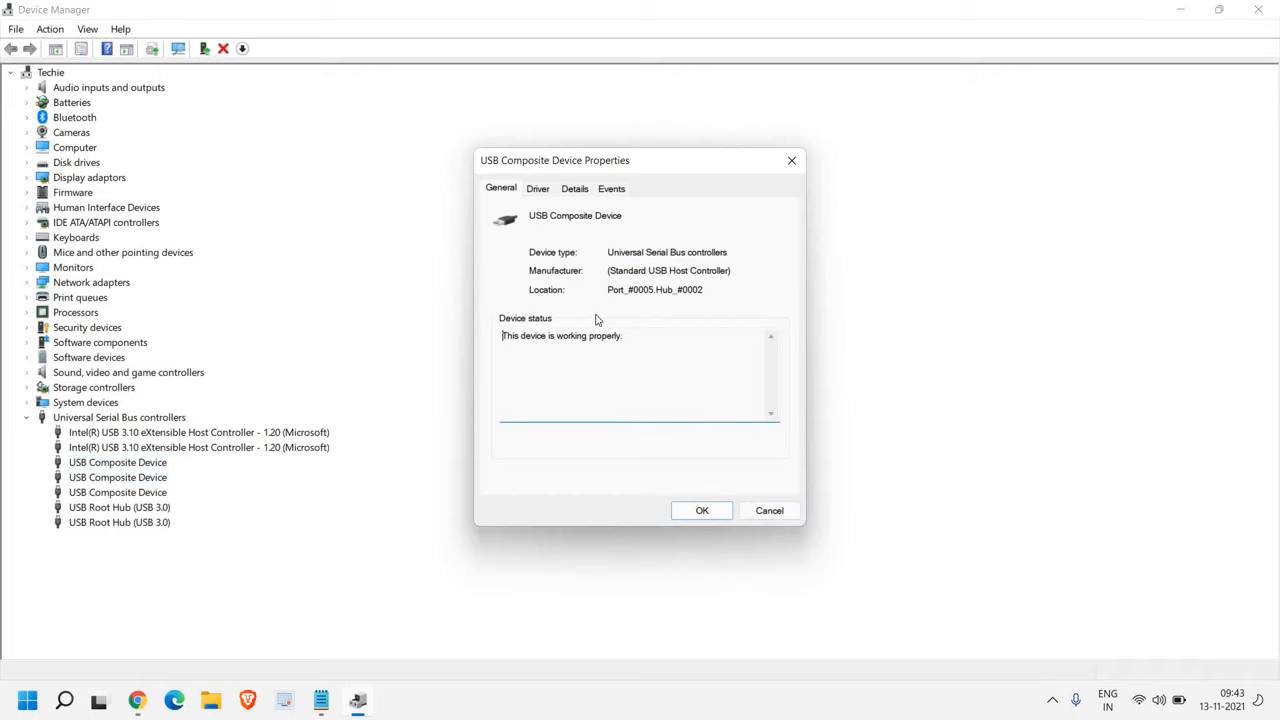
click(701, 510)
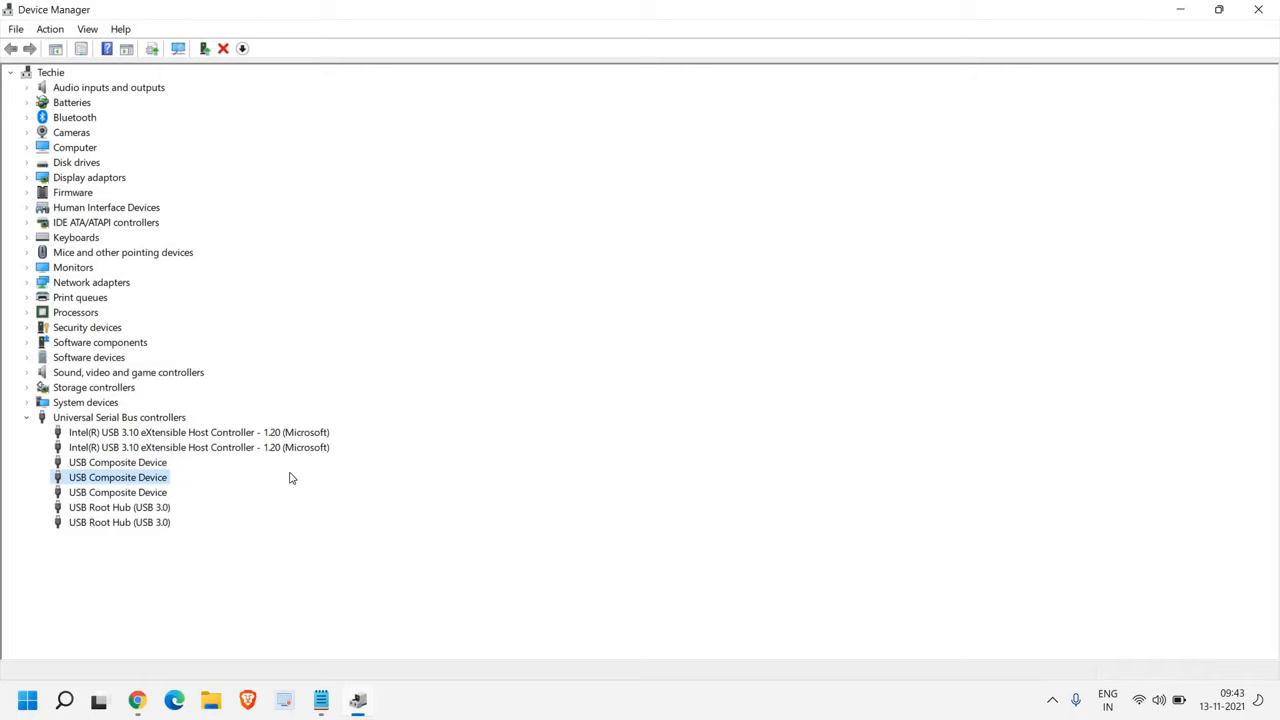
double_click(117, 477)
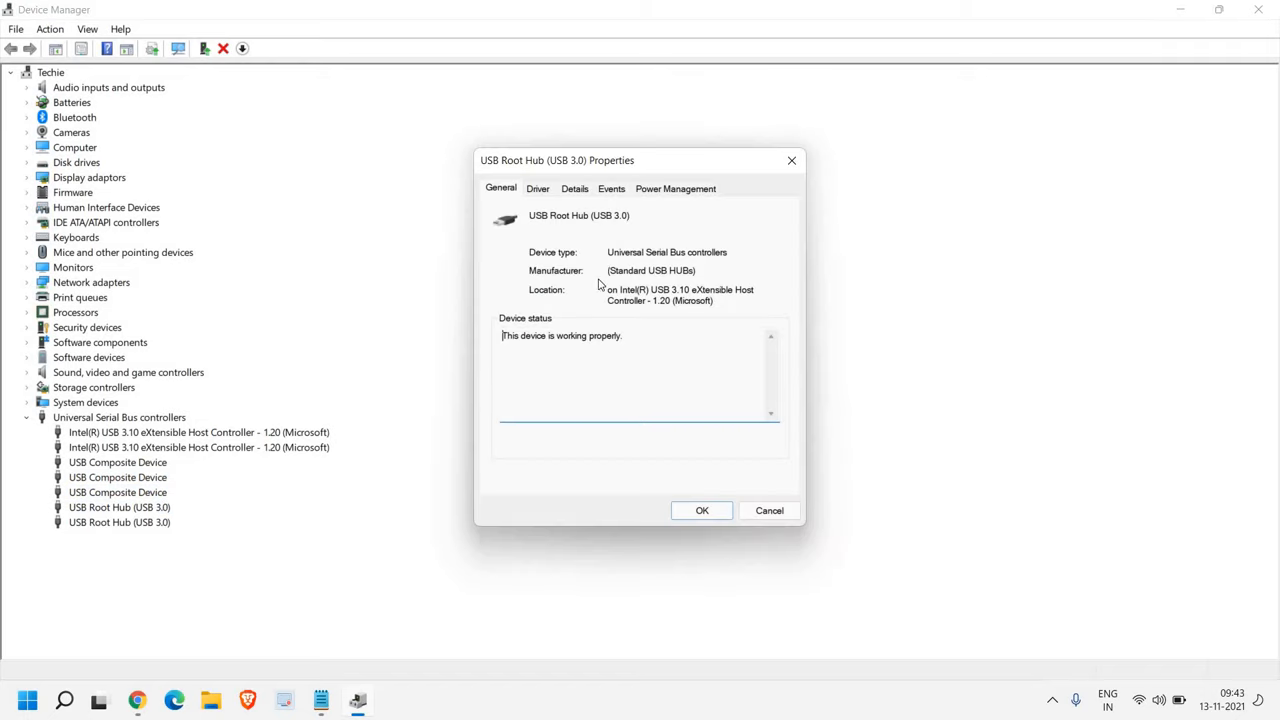
Uncheck 'Allow the computer to turn off this device' for USB Root Hub (USB 3.0), then check the second hub.
click(675, 188)
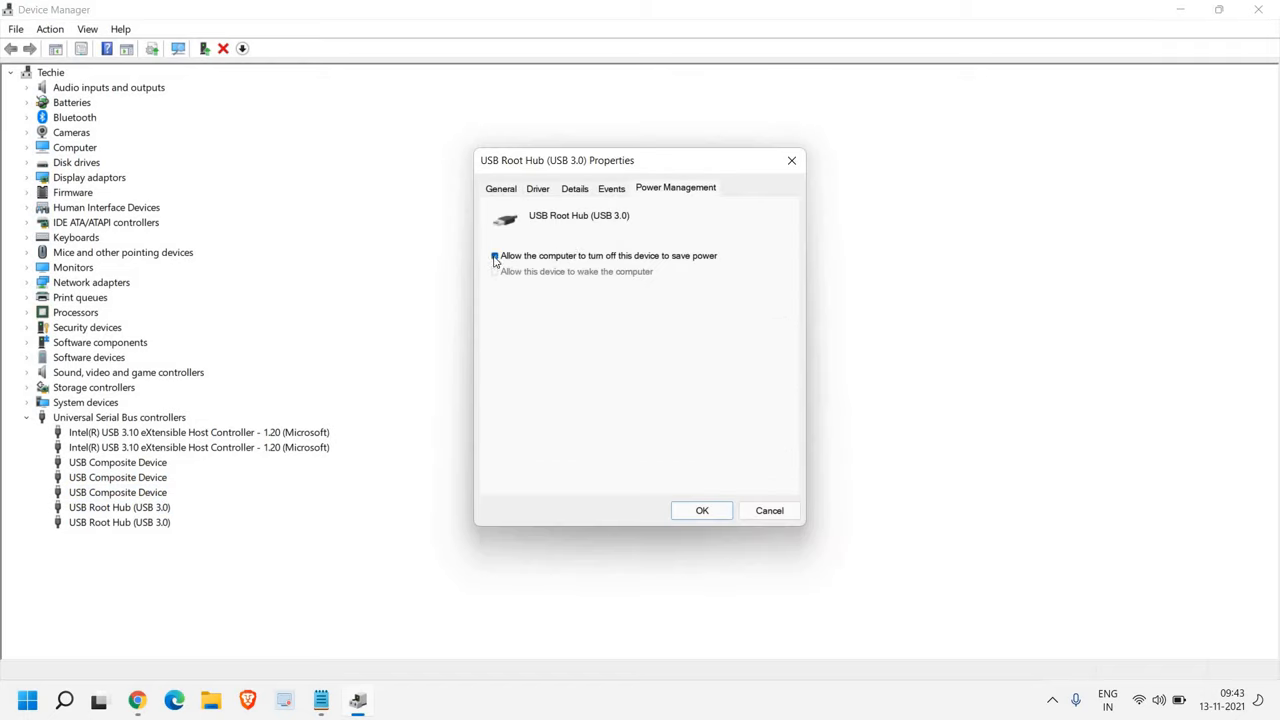
click(493, 256)
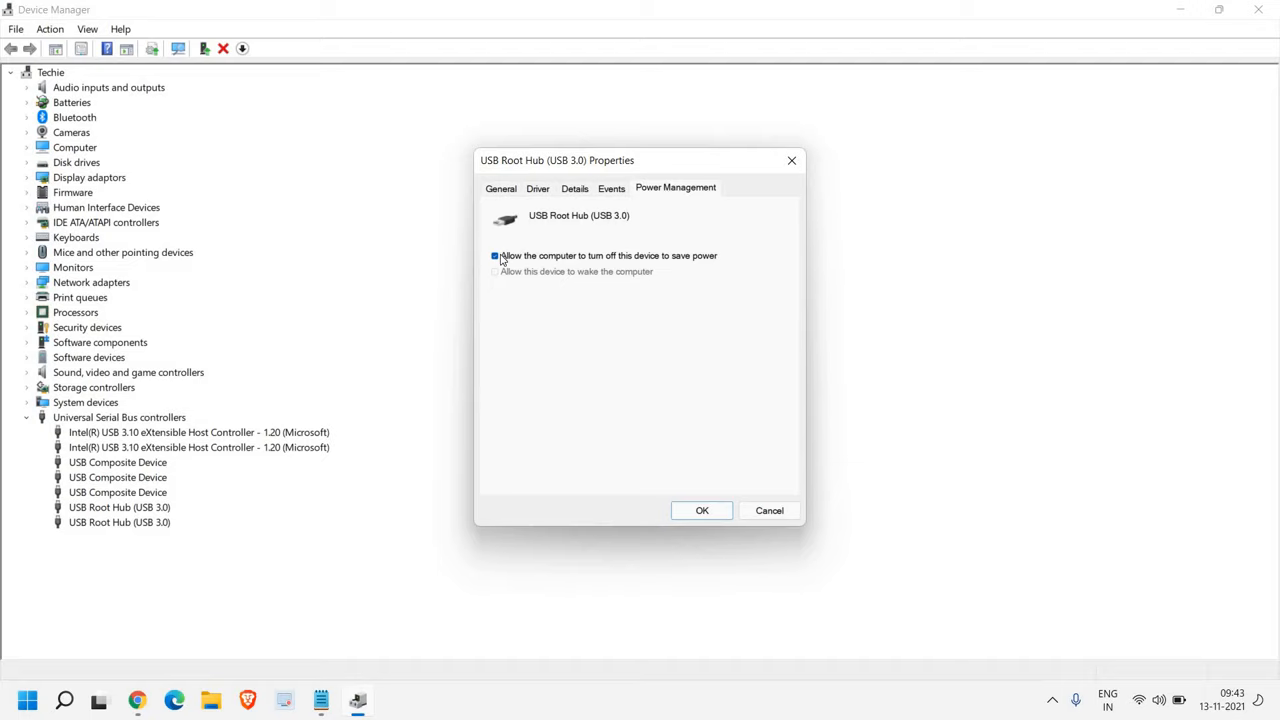
click(494, 255)
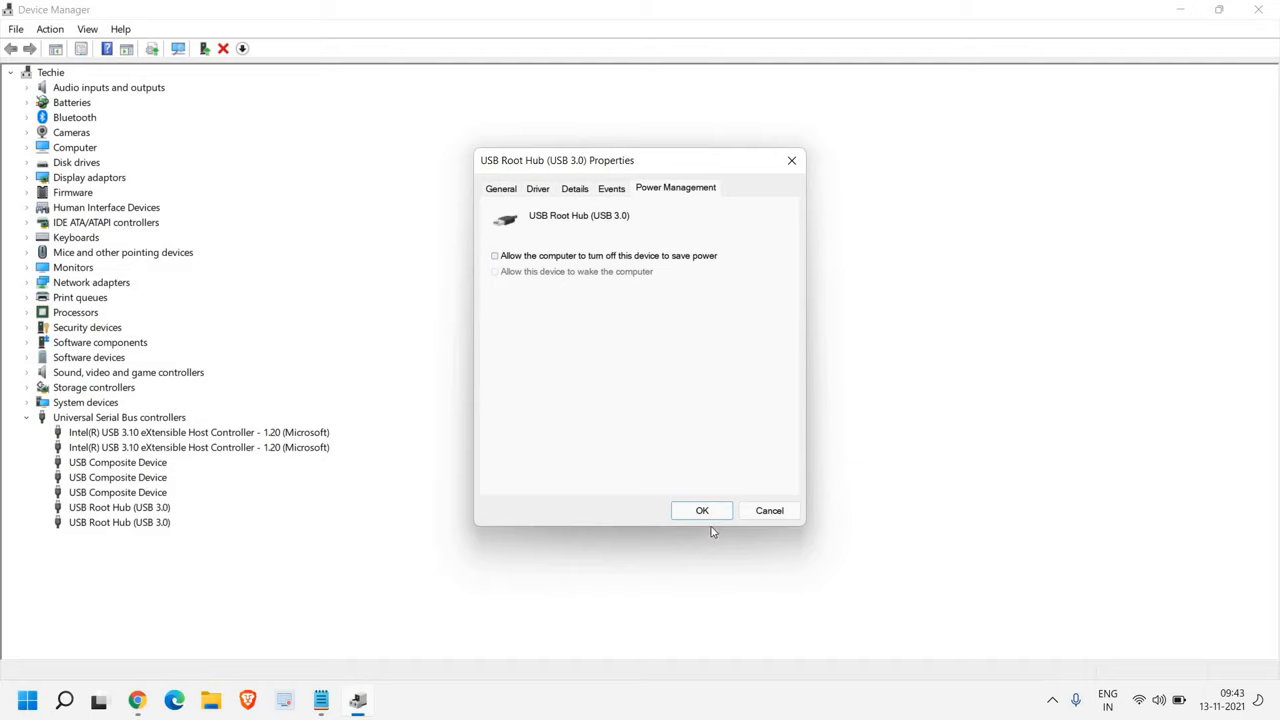
click(702, 510)
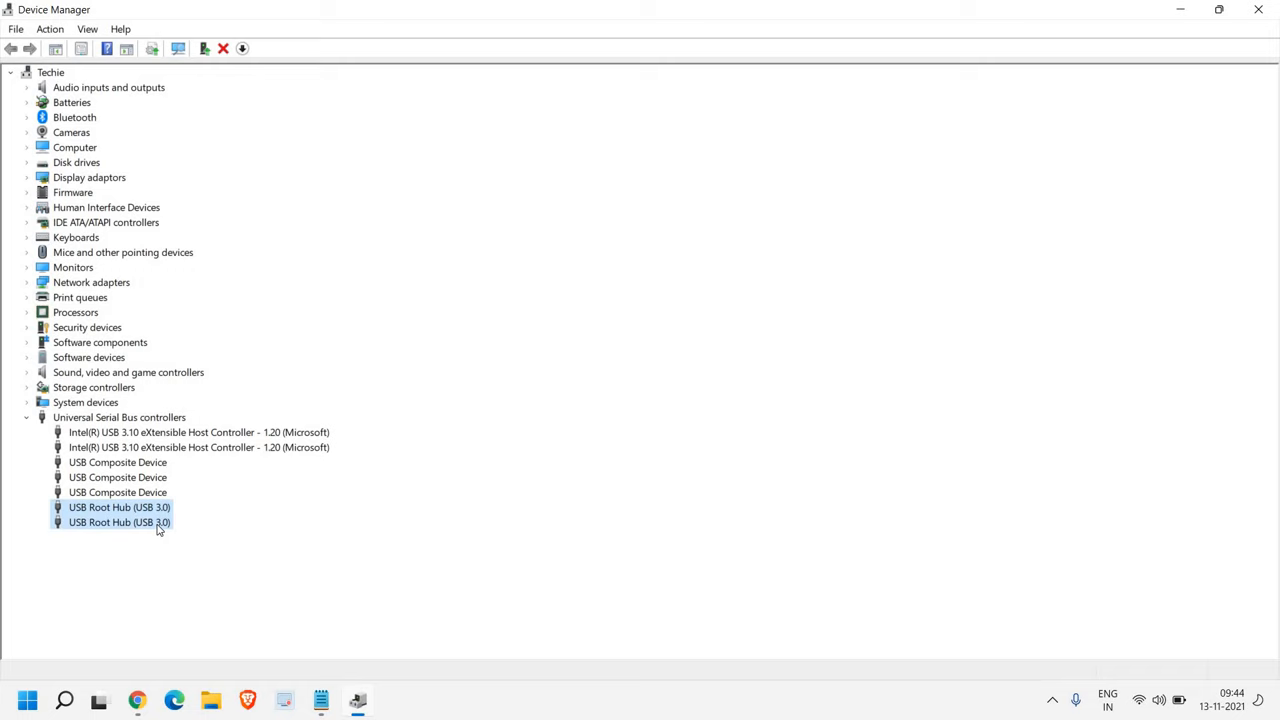
double_click(119, 507)
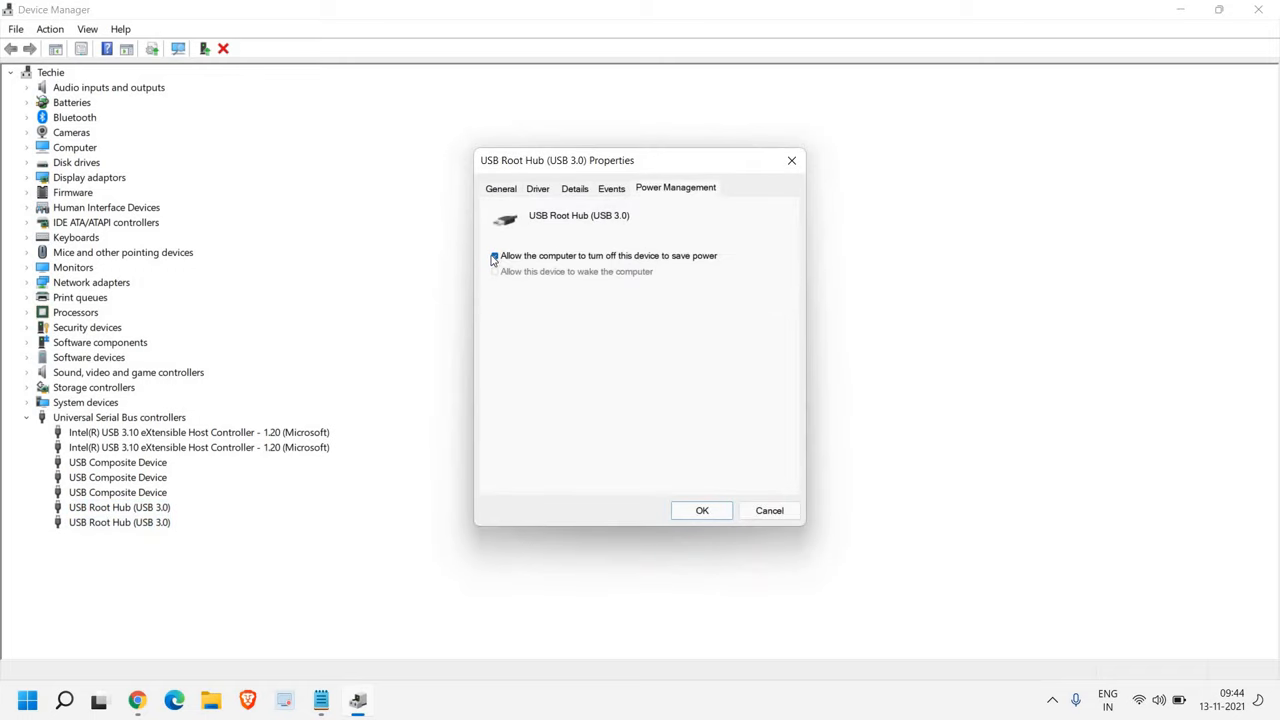
click(494, 256)
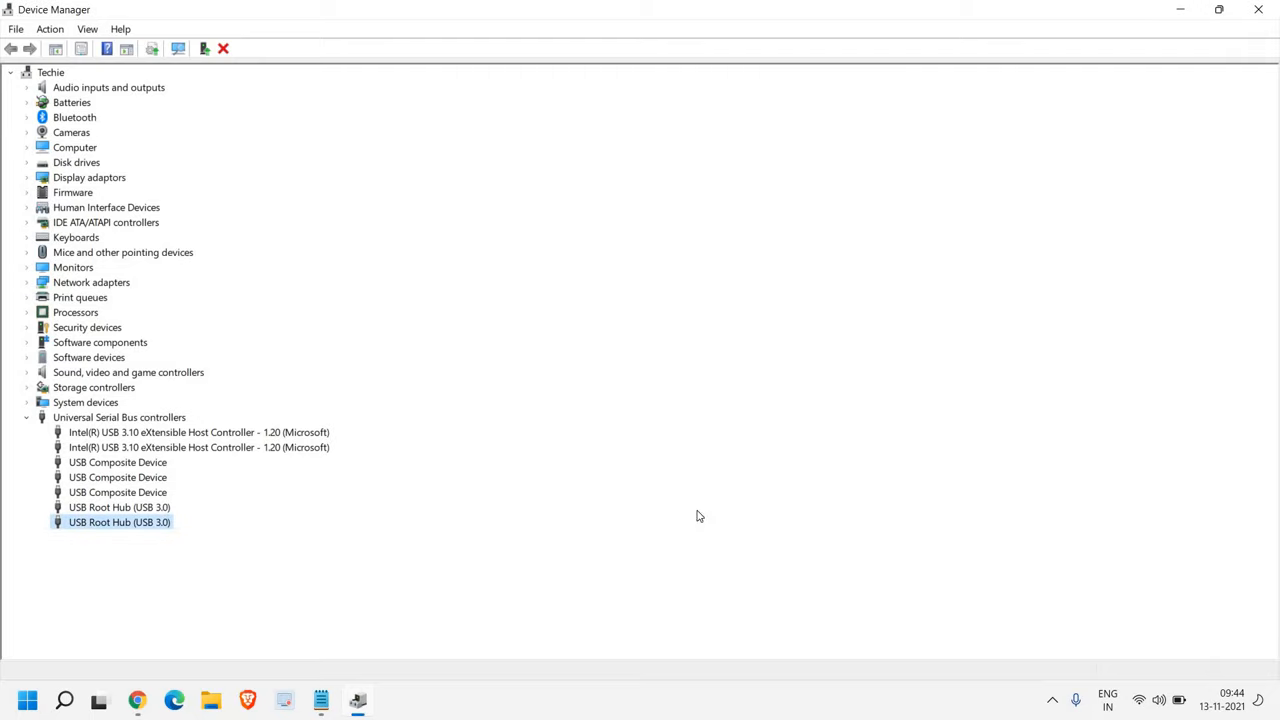
mouse_move(1258, 10)
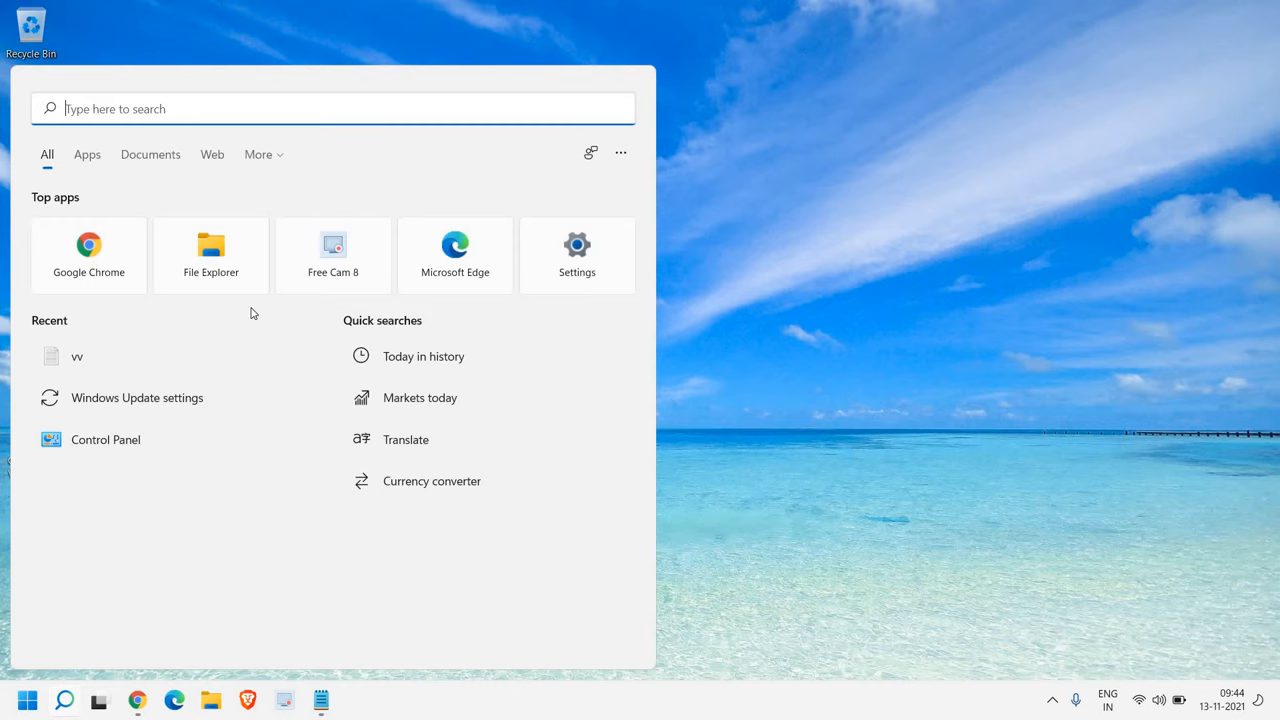
Search Windows for 'camera' and open the Camera app's App settings.
text(camera)
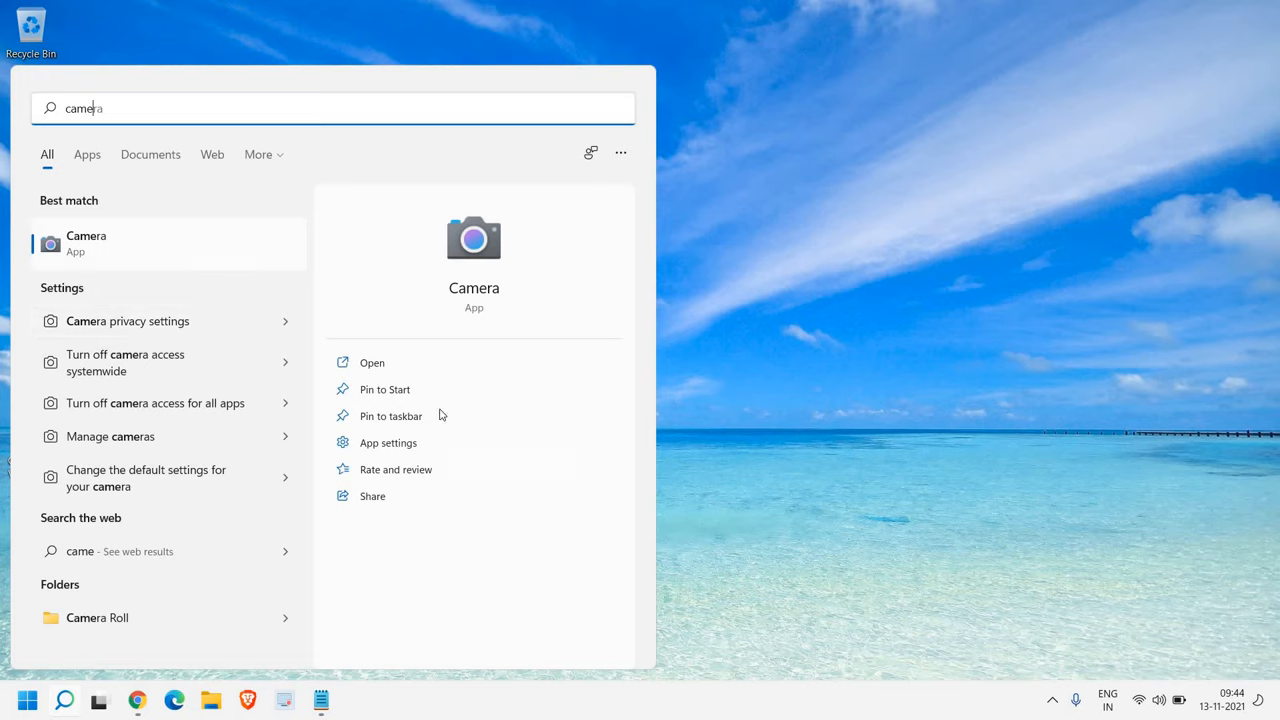
mouse_move(182, 443)
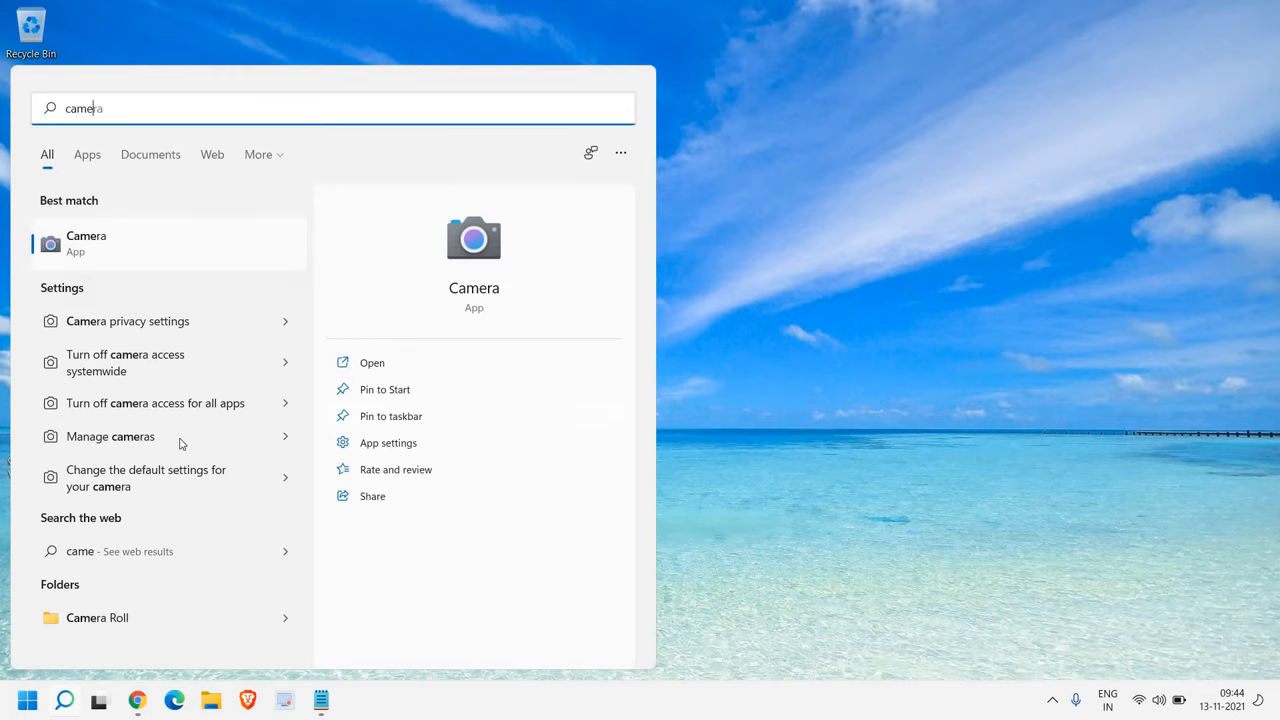
click(388, 442)
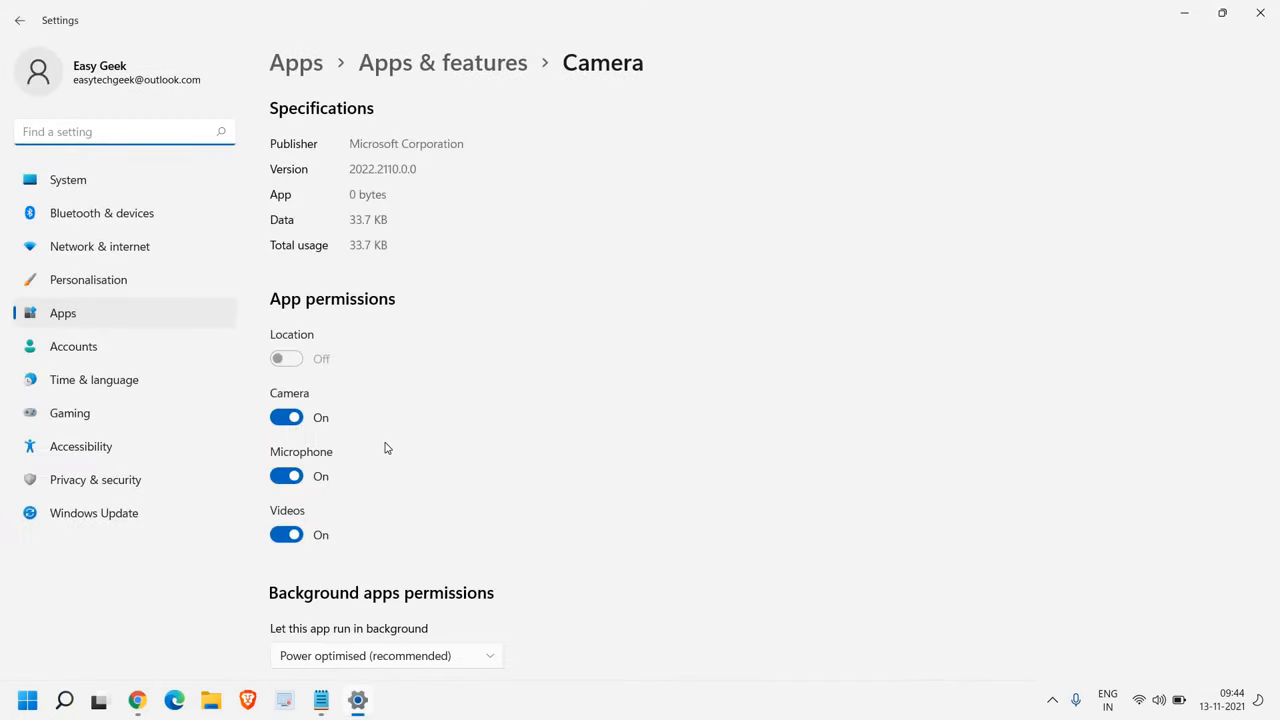
Reset the Camera app's data from its Settings page and confirm the reset.
scroll(down, 3)
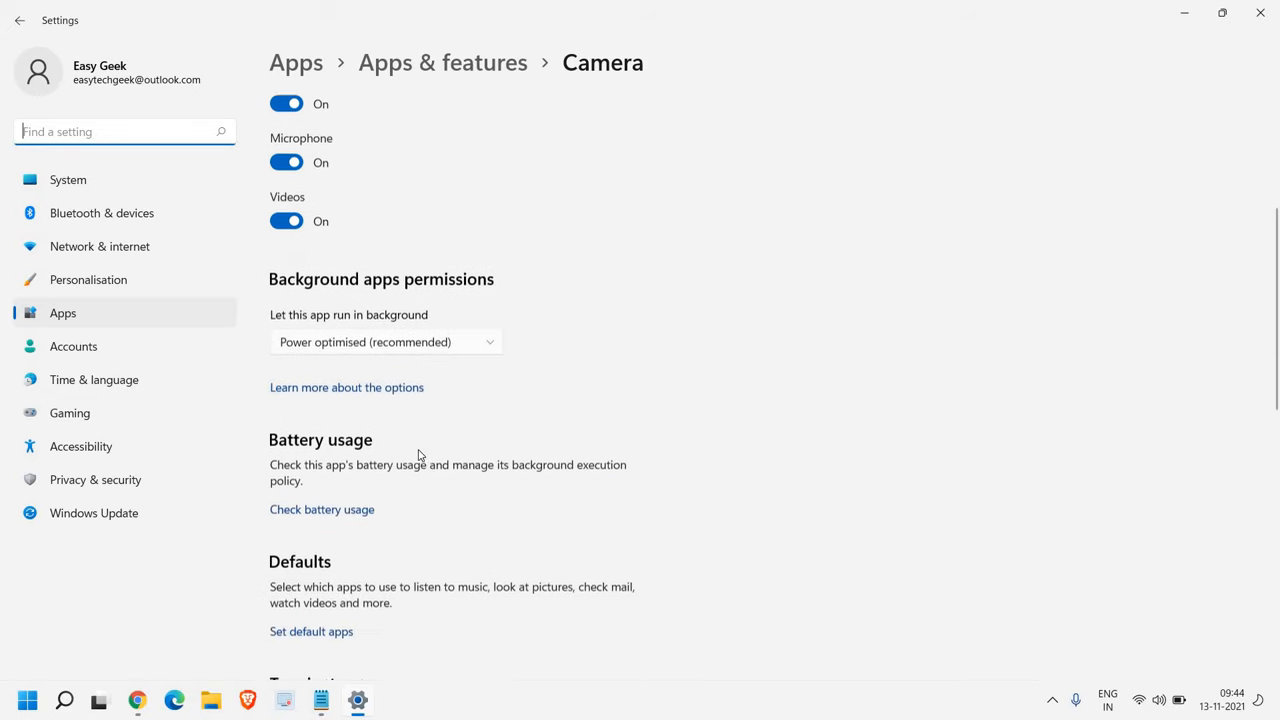
scroll(down, 3)
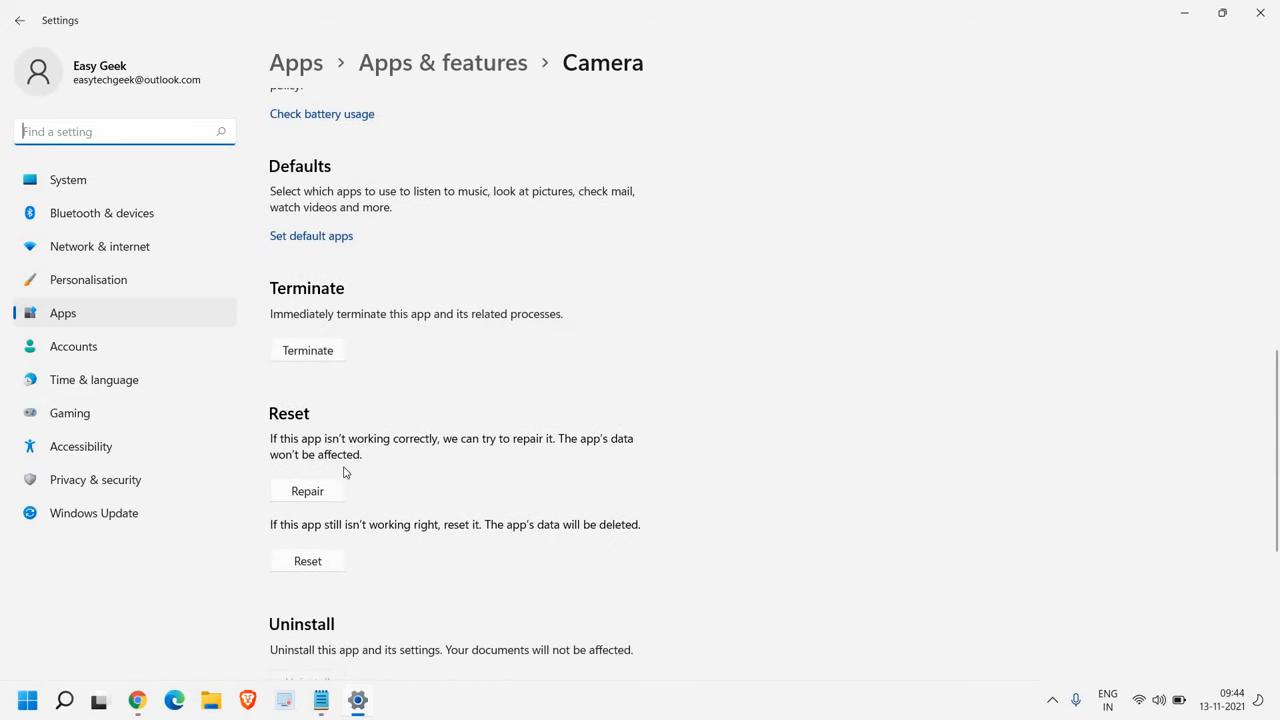
mouse_move(294, 568)
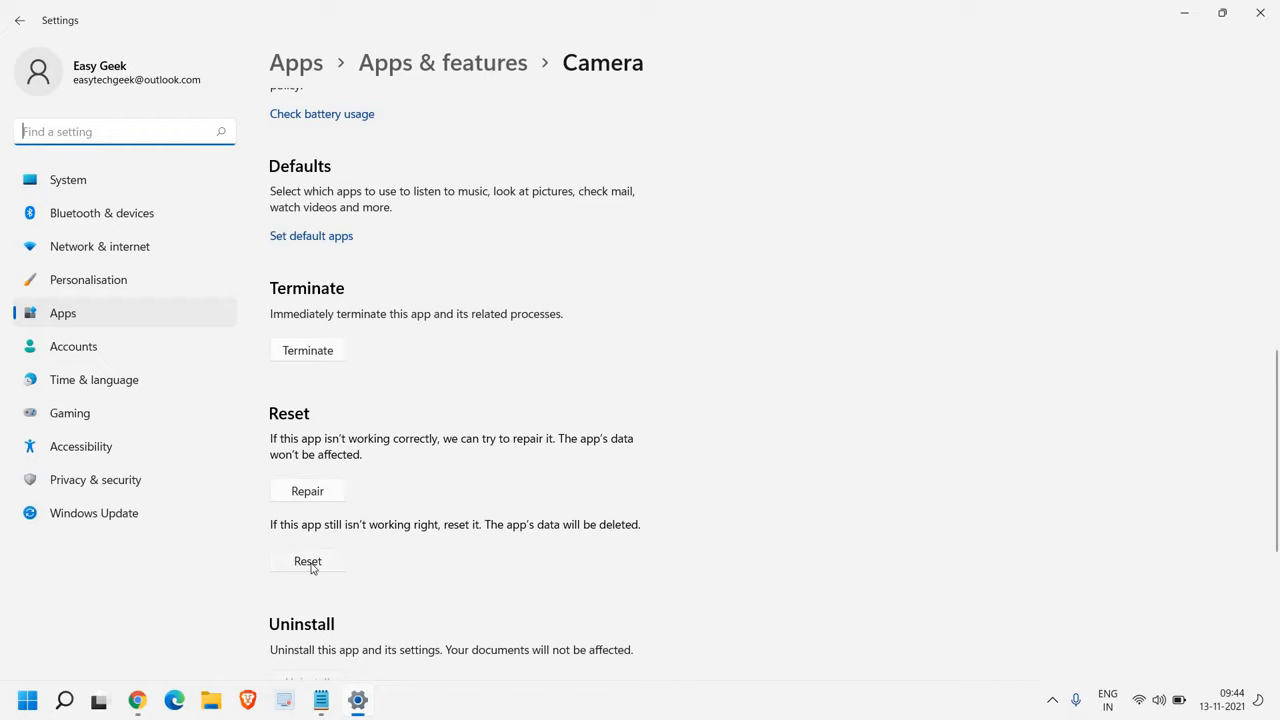
click(307, 561)
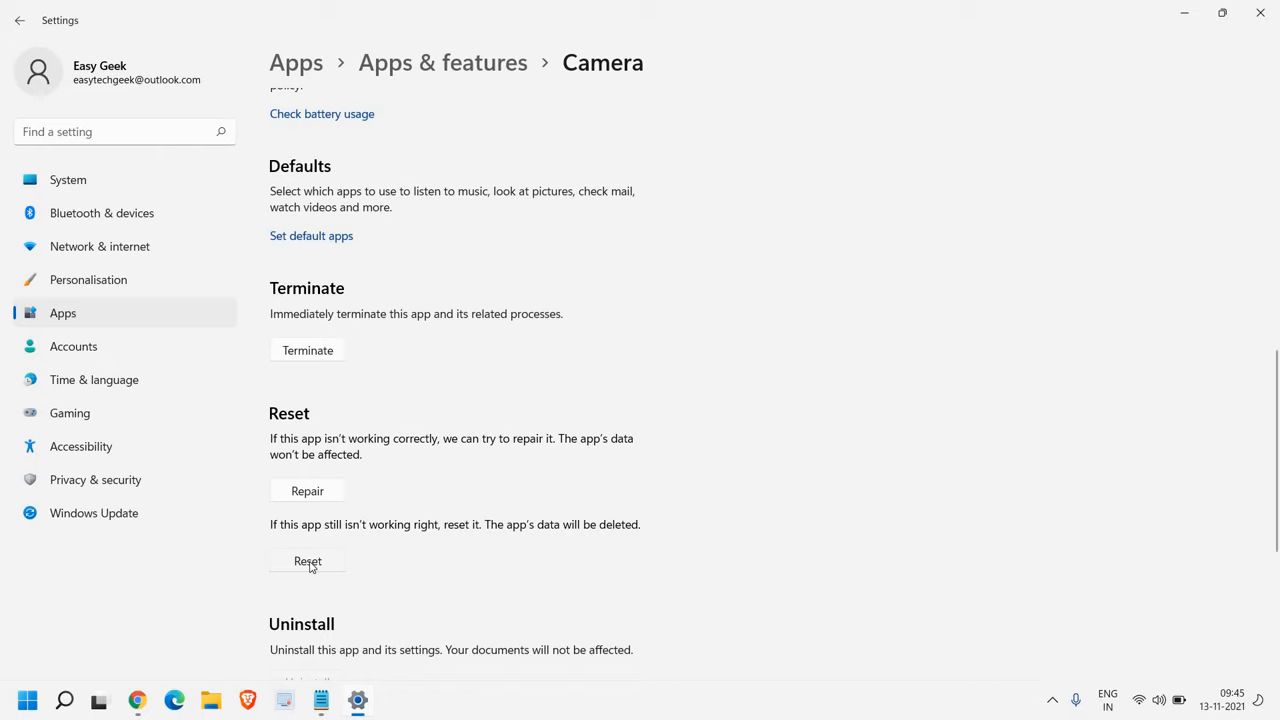
click(307, 560)
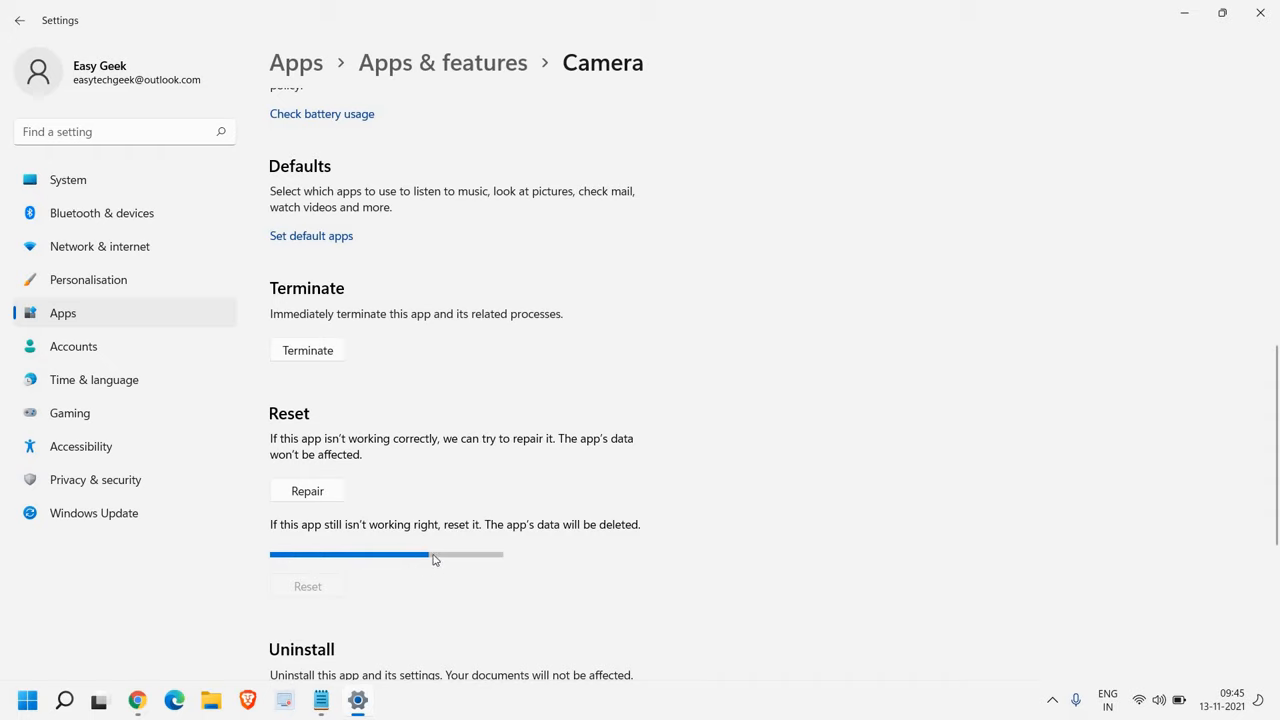
mouse_move(473, 570)
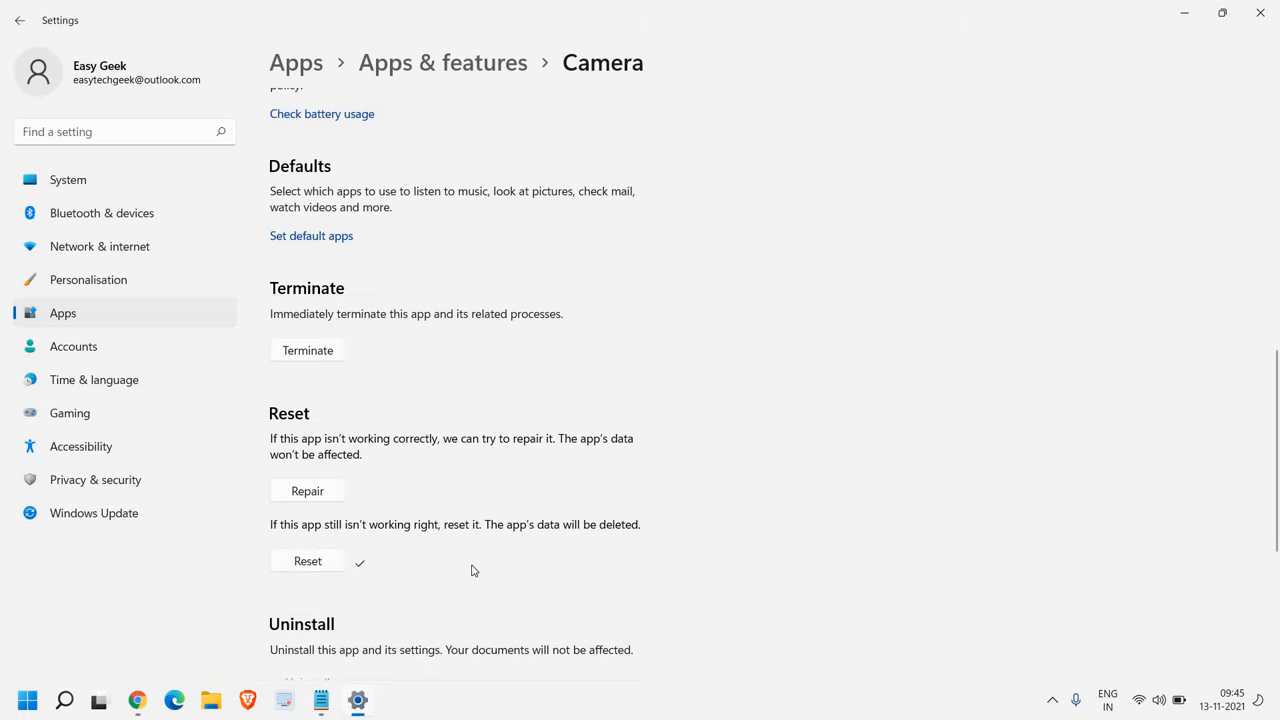
mouse_move(1265, 7)
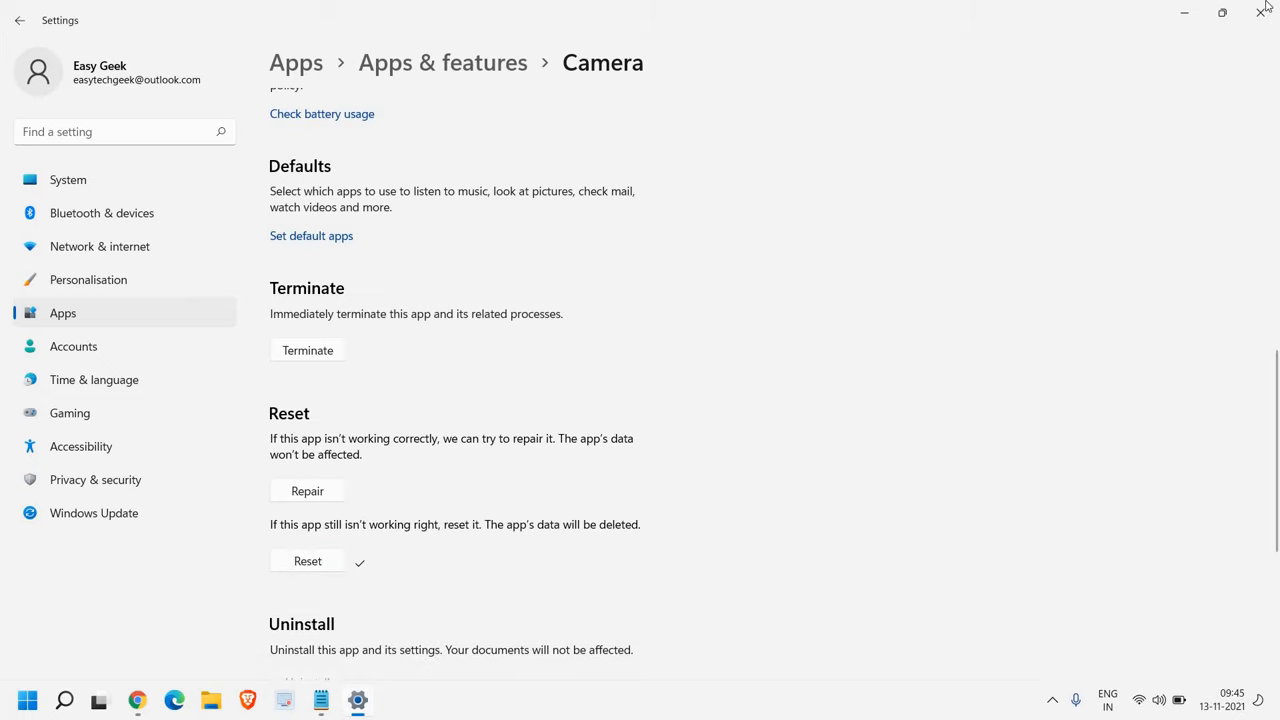
Close the Camera settings window and reopen Device Manager from the Start quick-link menu.
click(1260, 13)
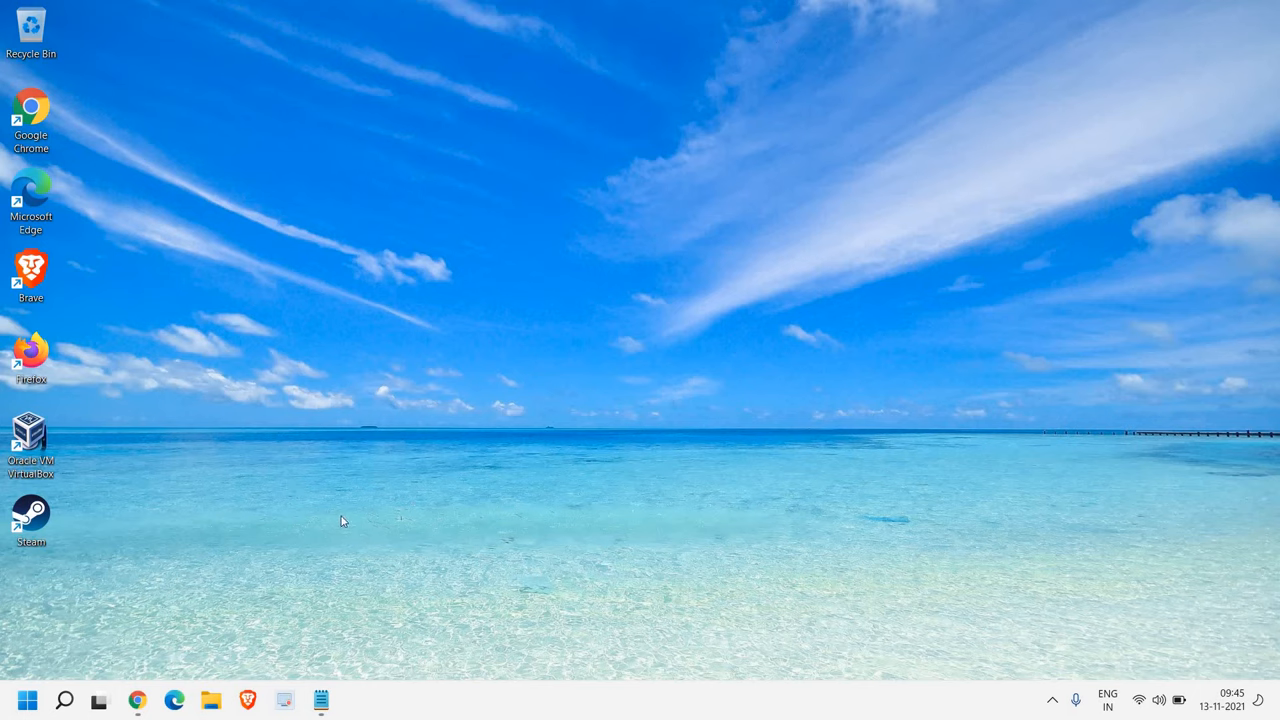
mouse_move(27, 700)
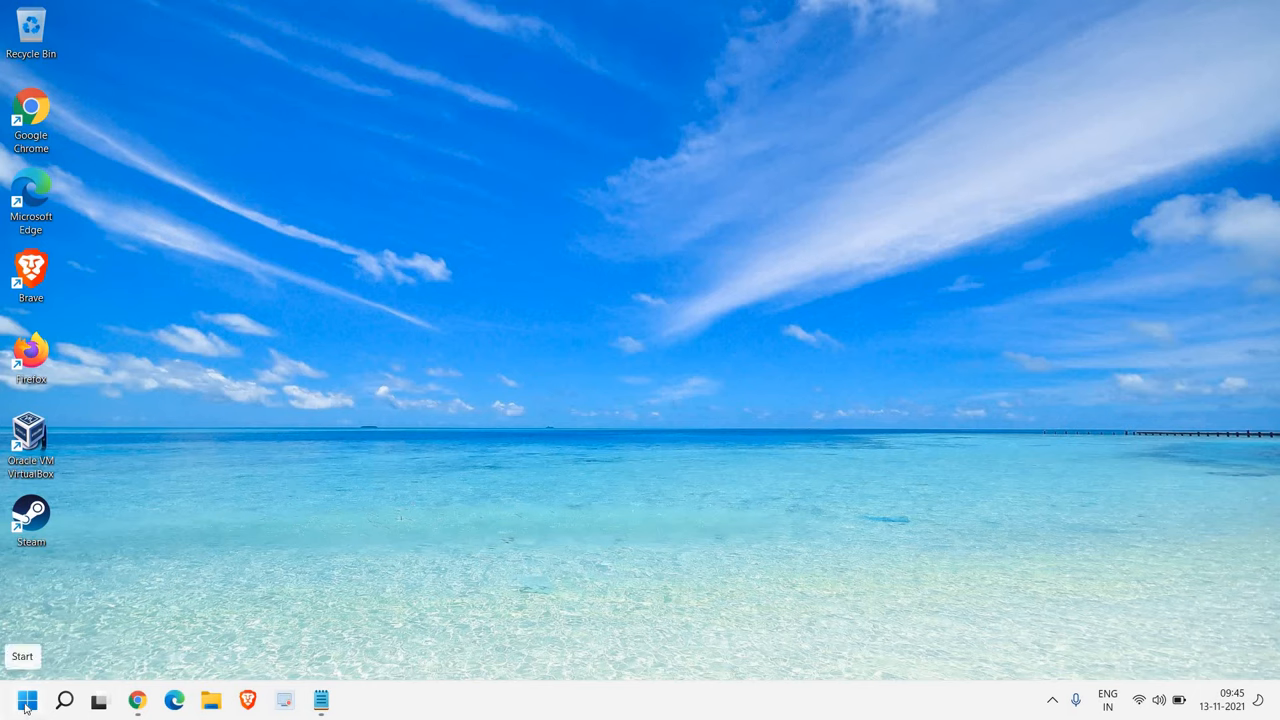
right_click(27, 700)
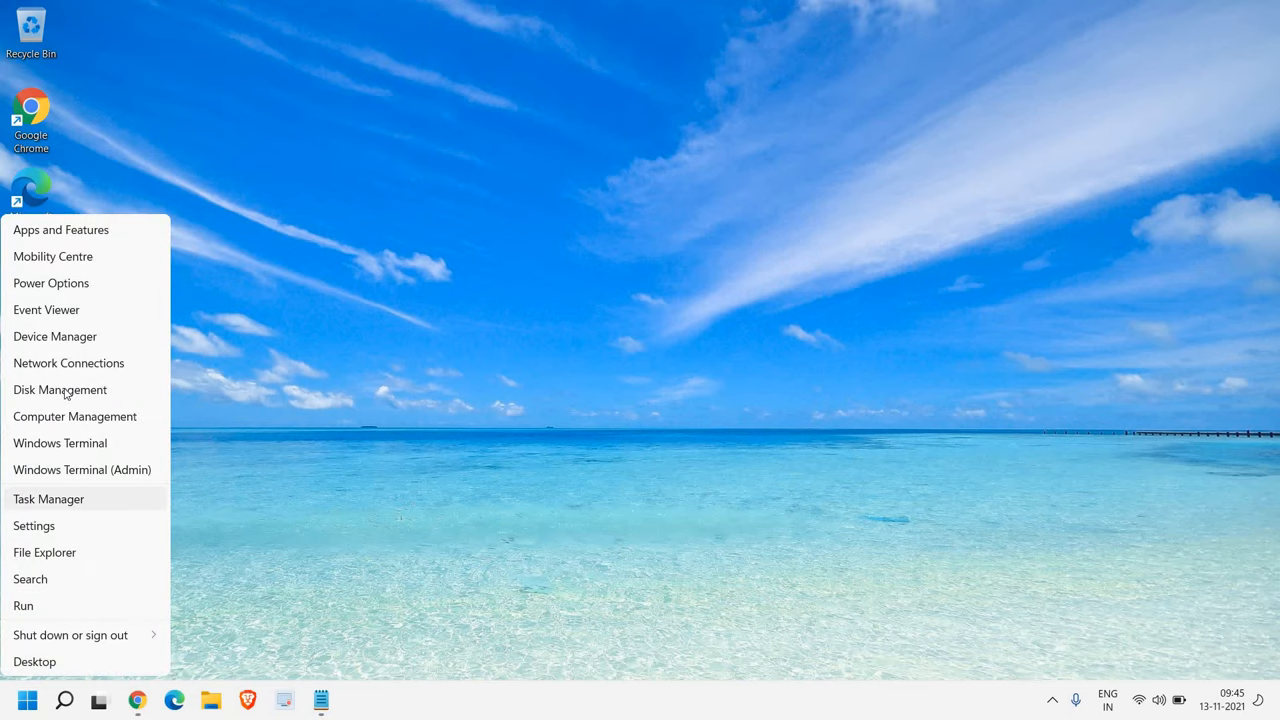
click(55, 336)
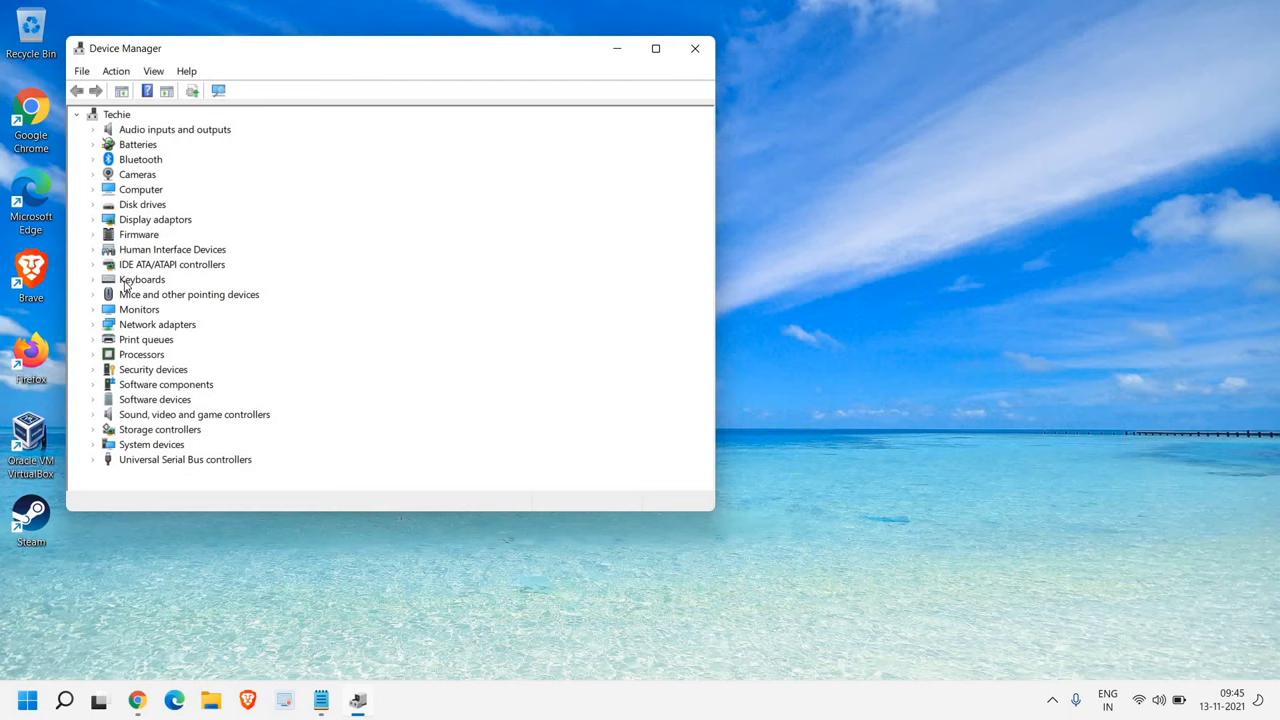
mouse_move(97, 189)
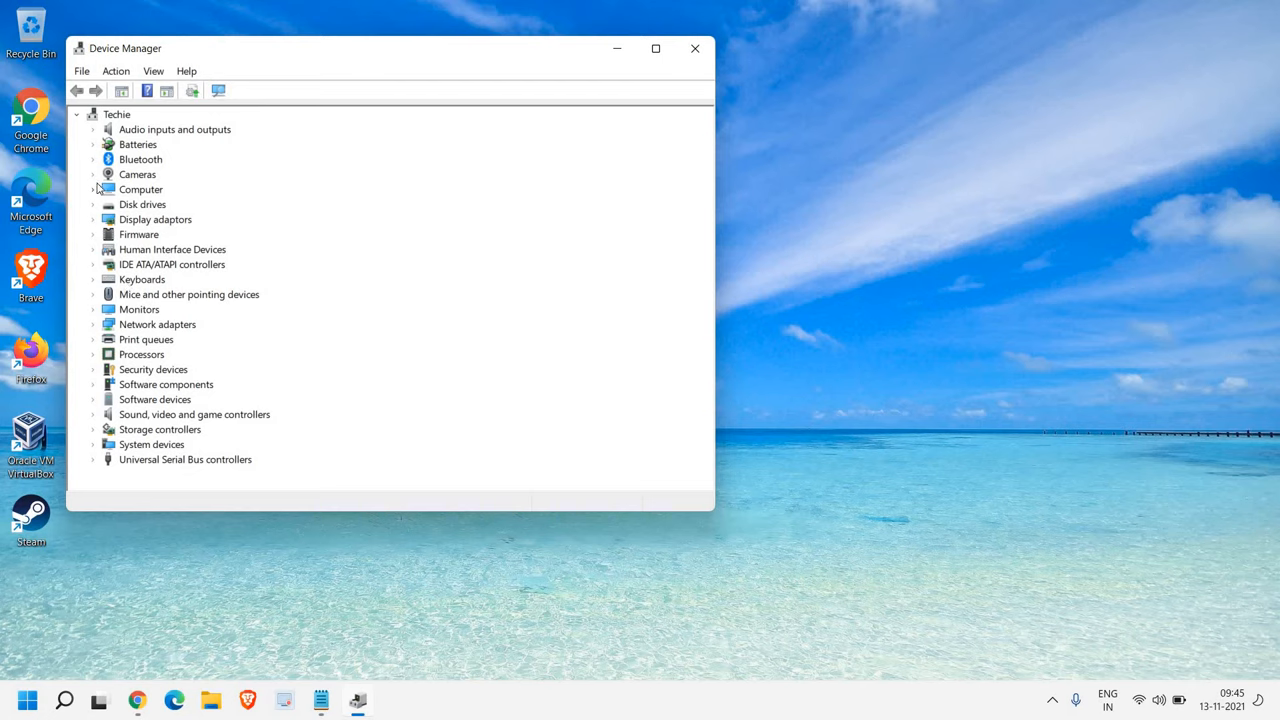
Expand Cameras, open Update driver for the XiaoMi USB 2.0 Webcam, then close it.
click(93, 174)
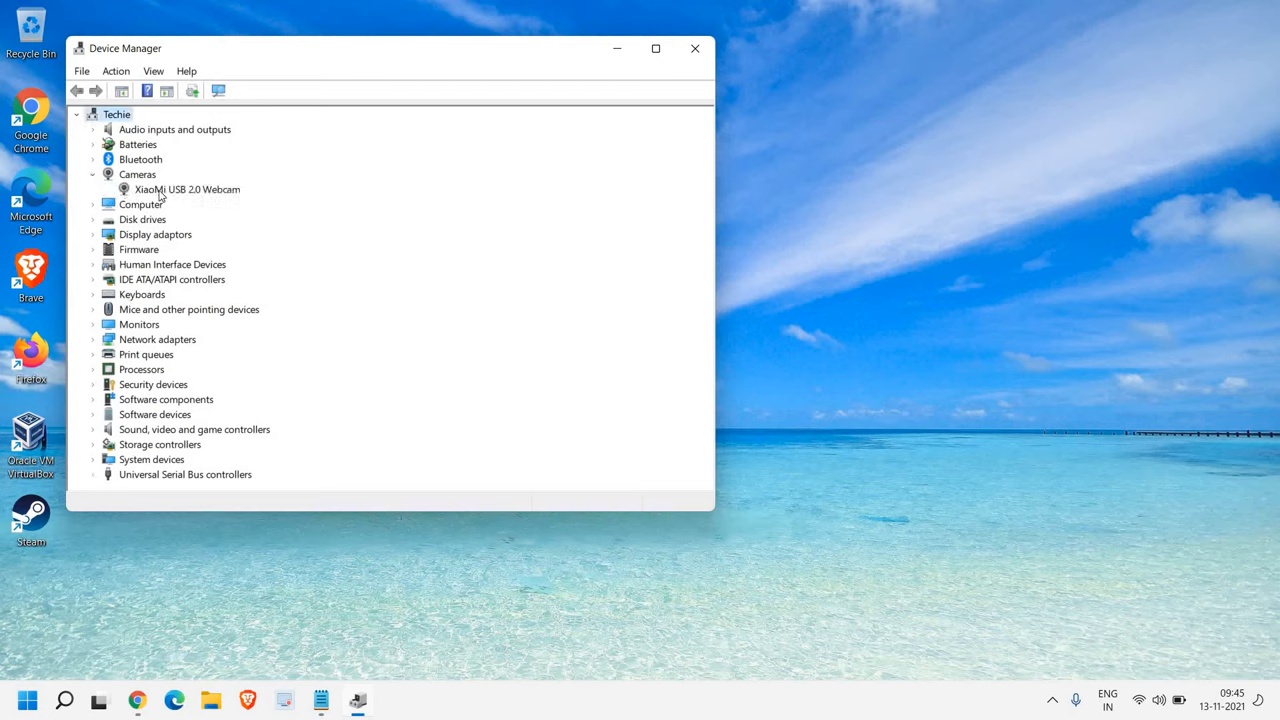
right_click(188, 189)
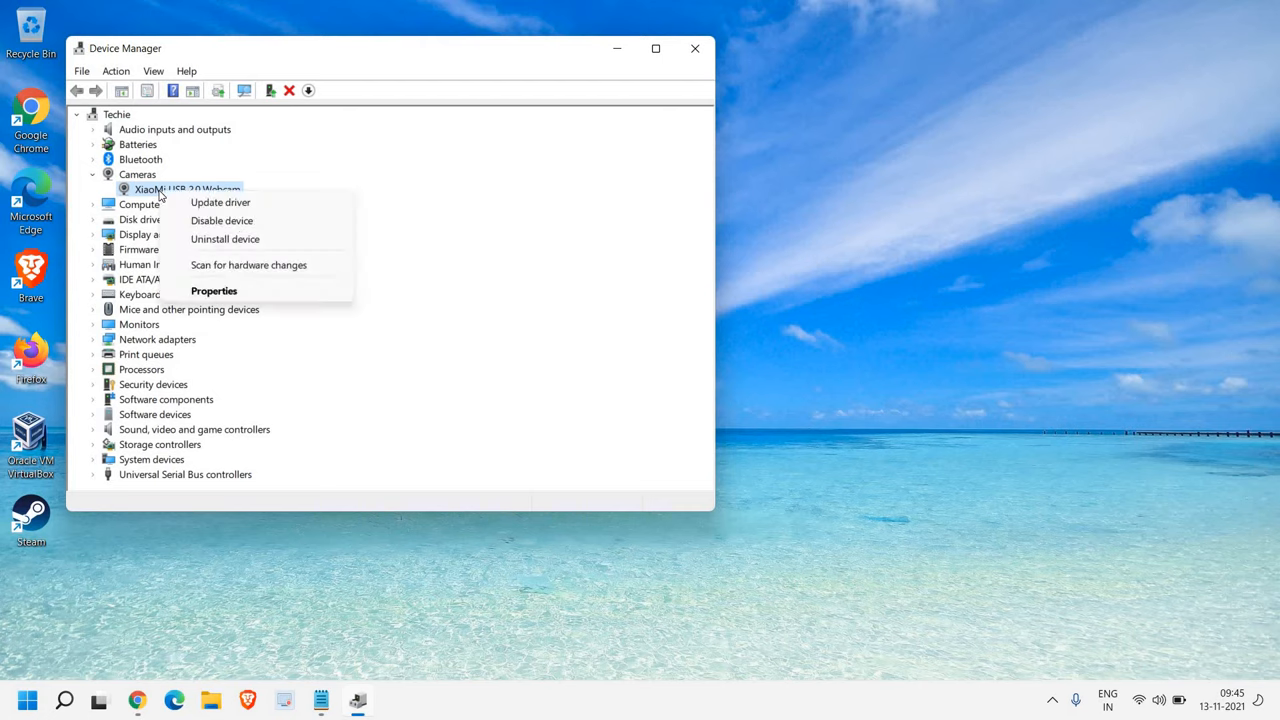
mouse_move(220, 202)
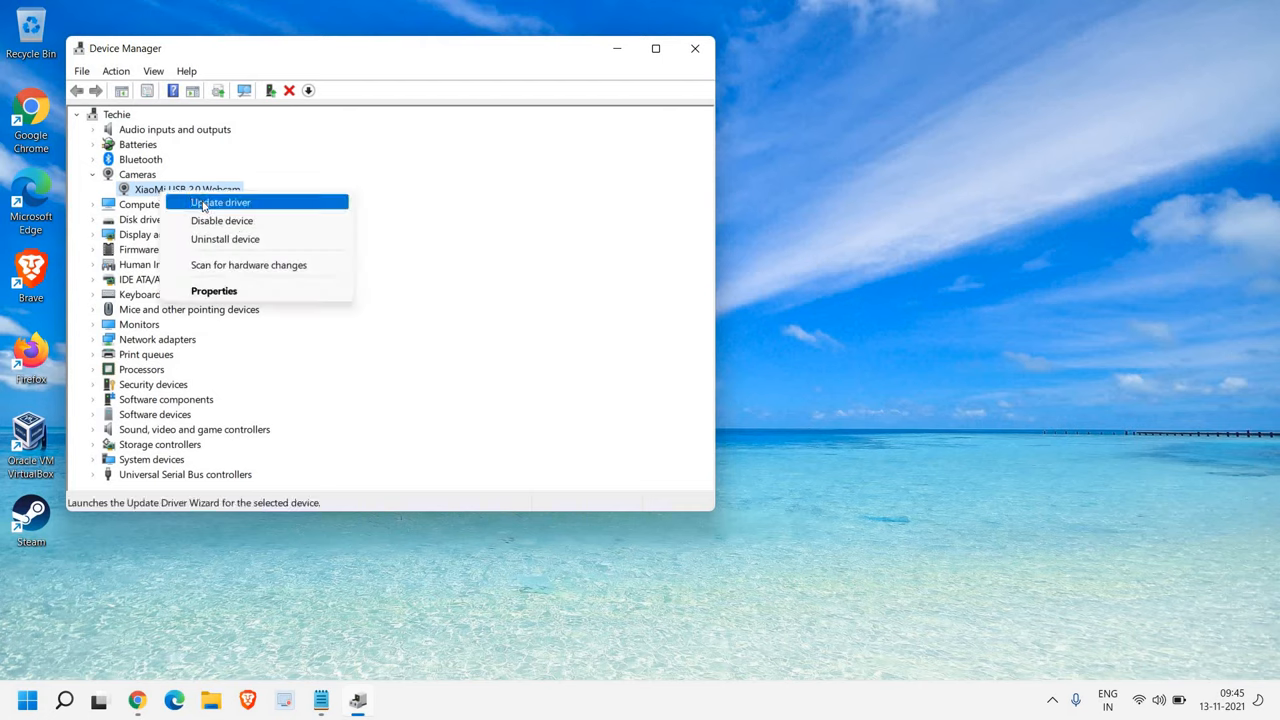
click(220, 202)
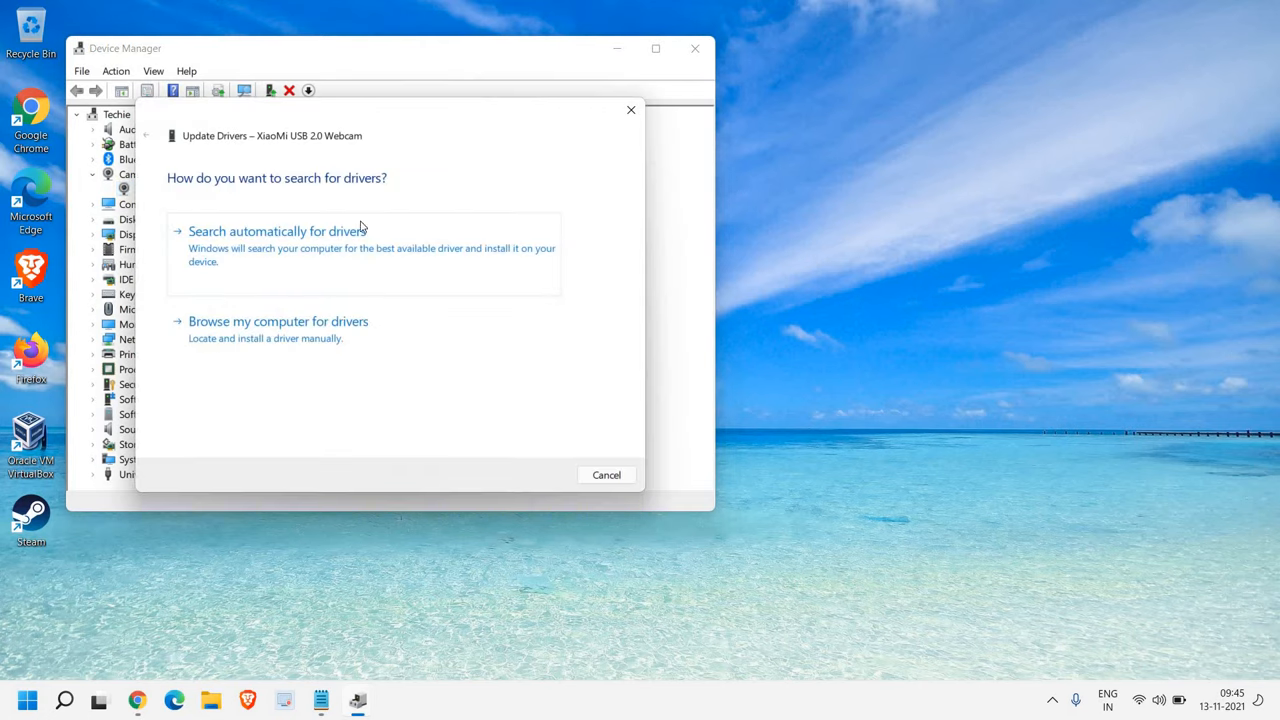
mouse_move(325, 256)
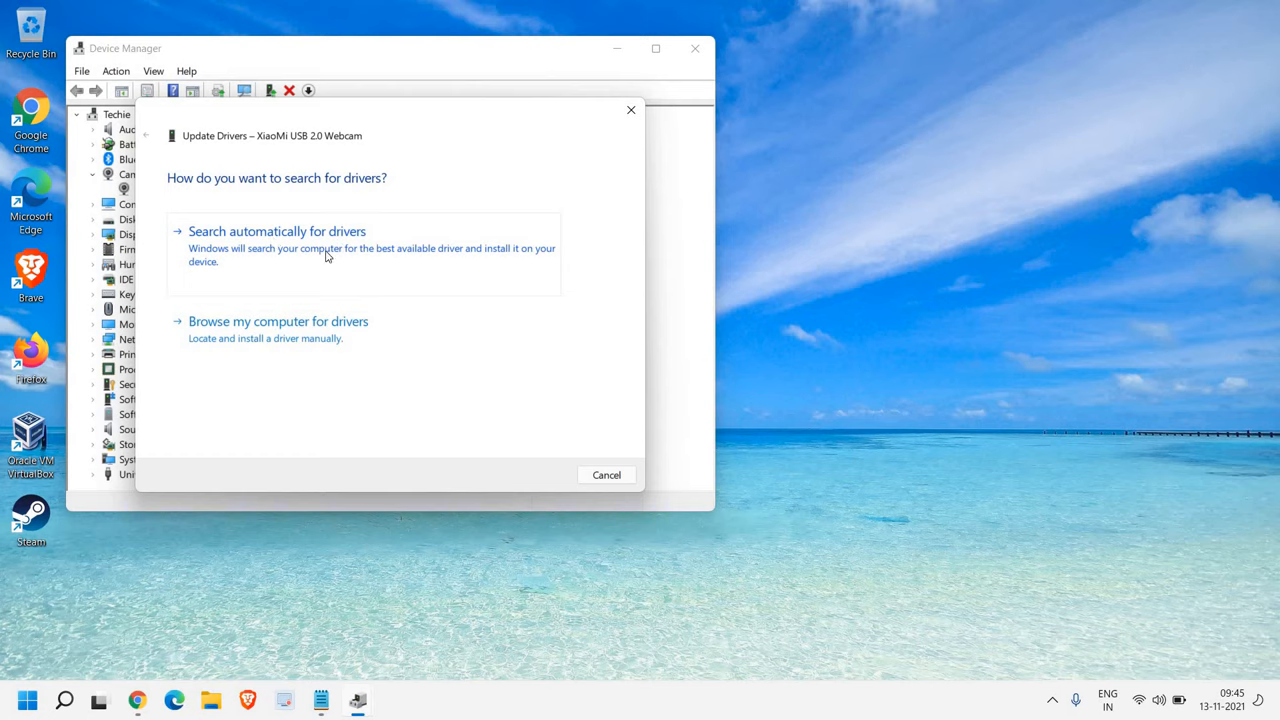
click(606, 475)
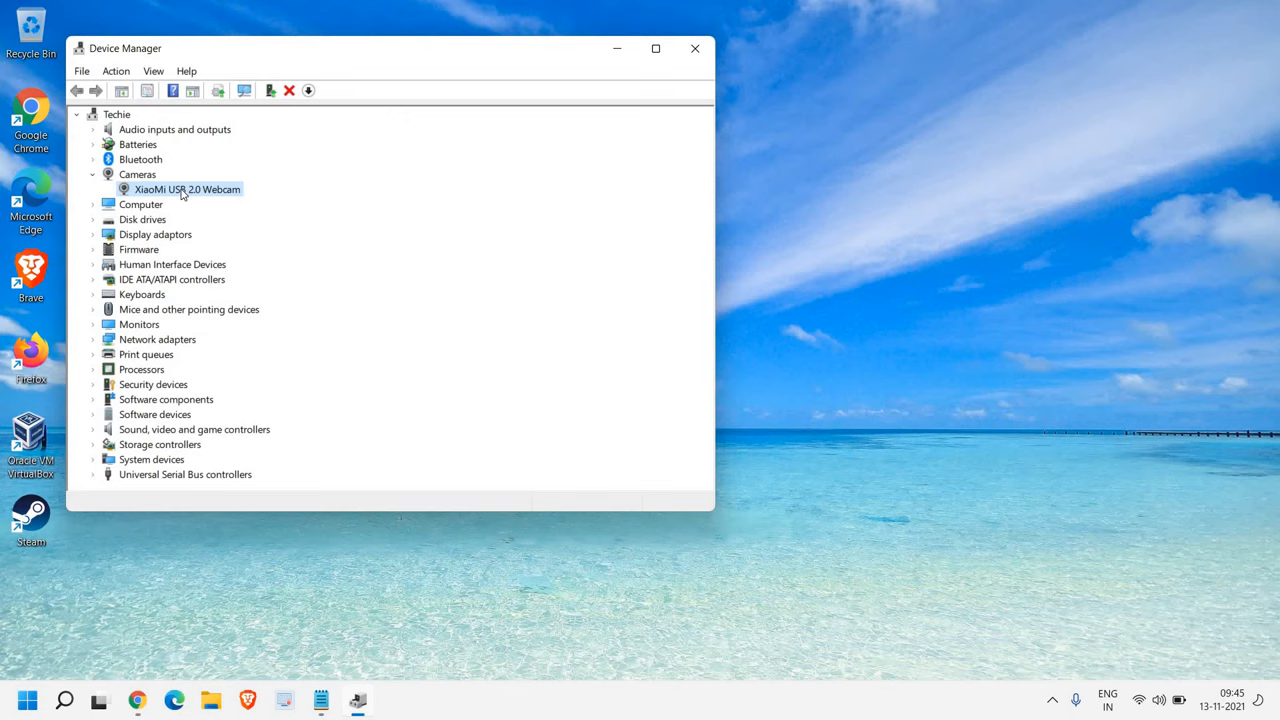
Disable the XiaoMi USB 2.0 Webcam, then enable it again.
right_click(187, 189)
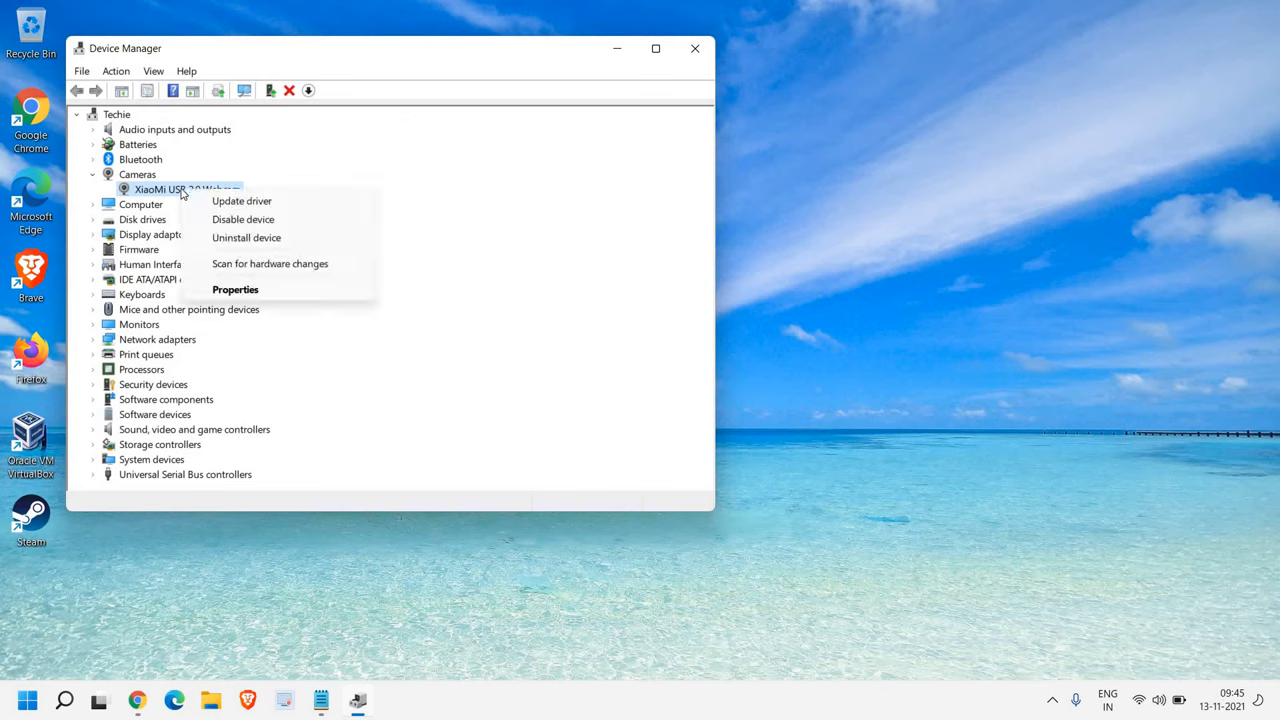
click(243, 219)
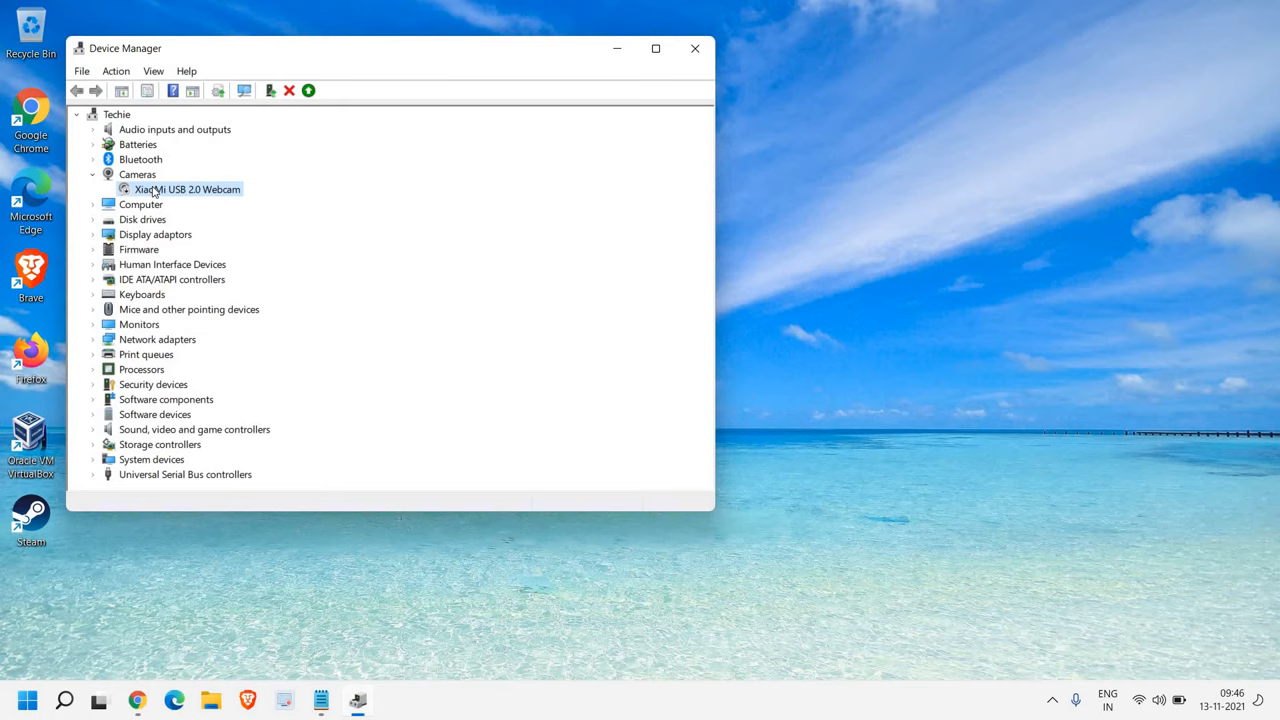
right_click(189, 189)
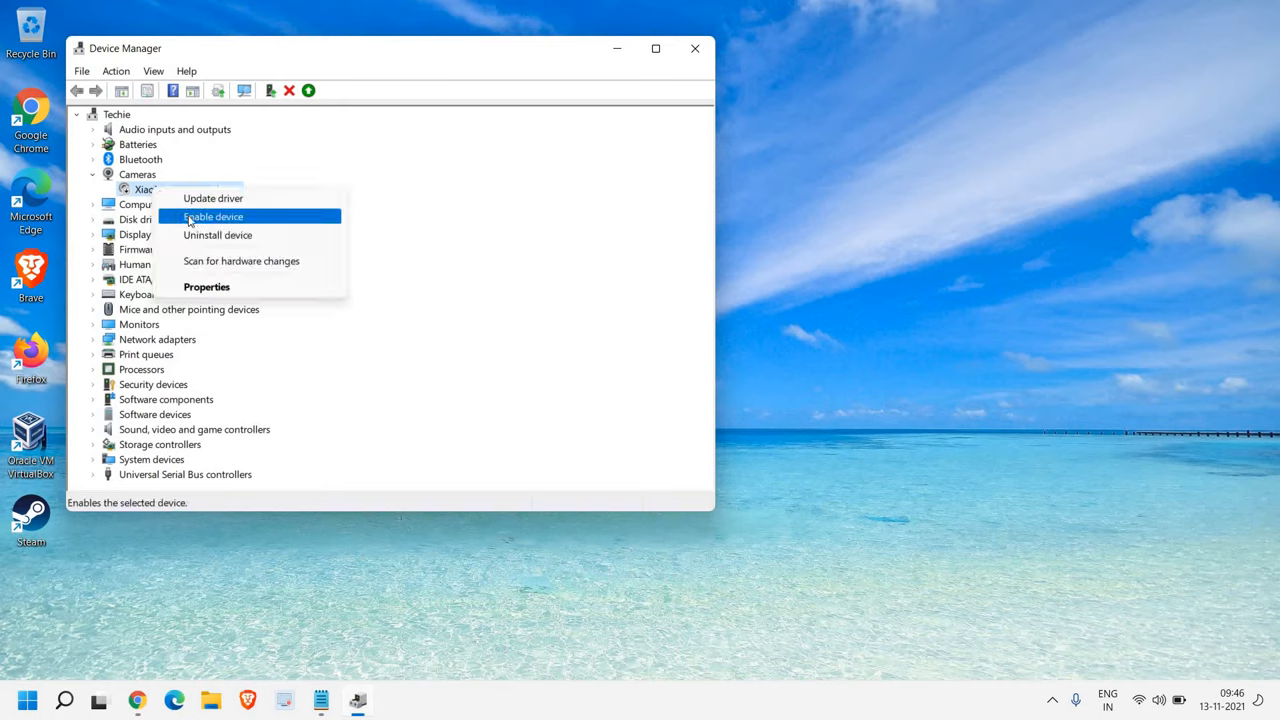
click(213, 217)
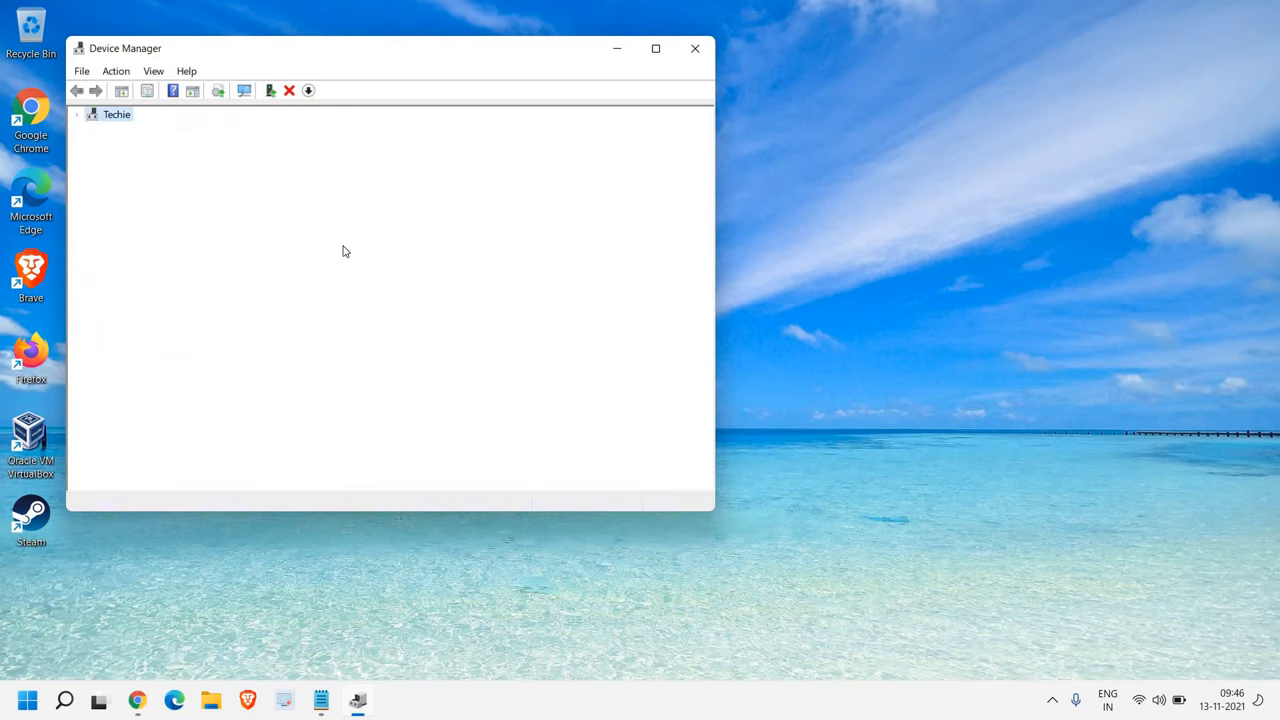